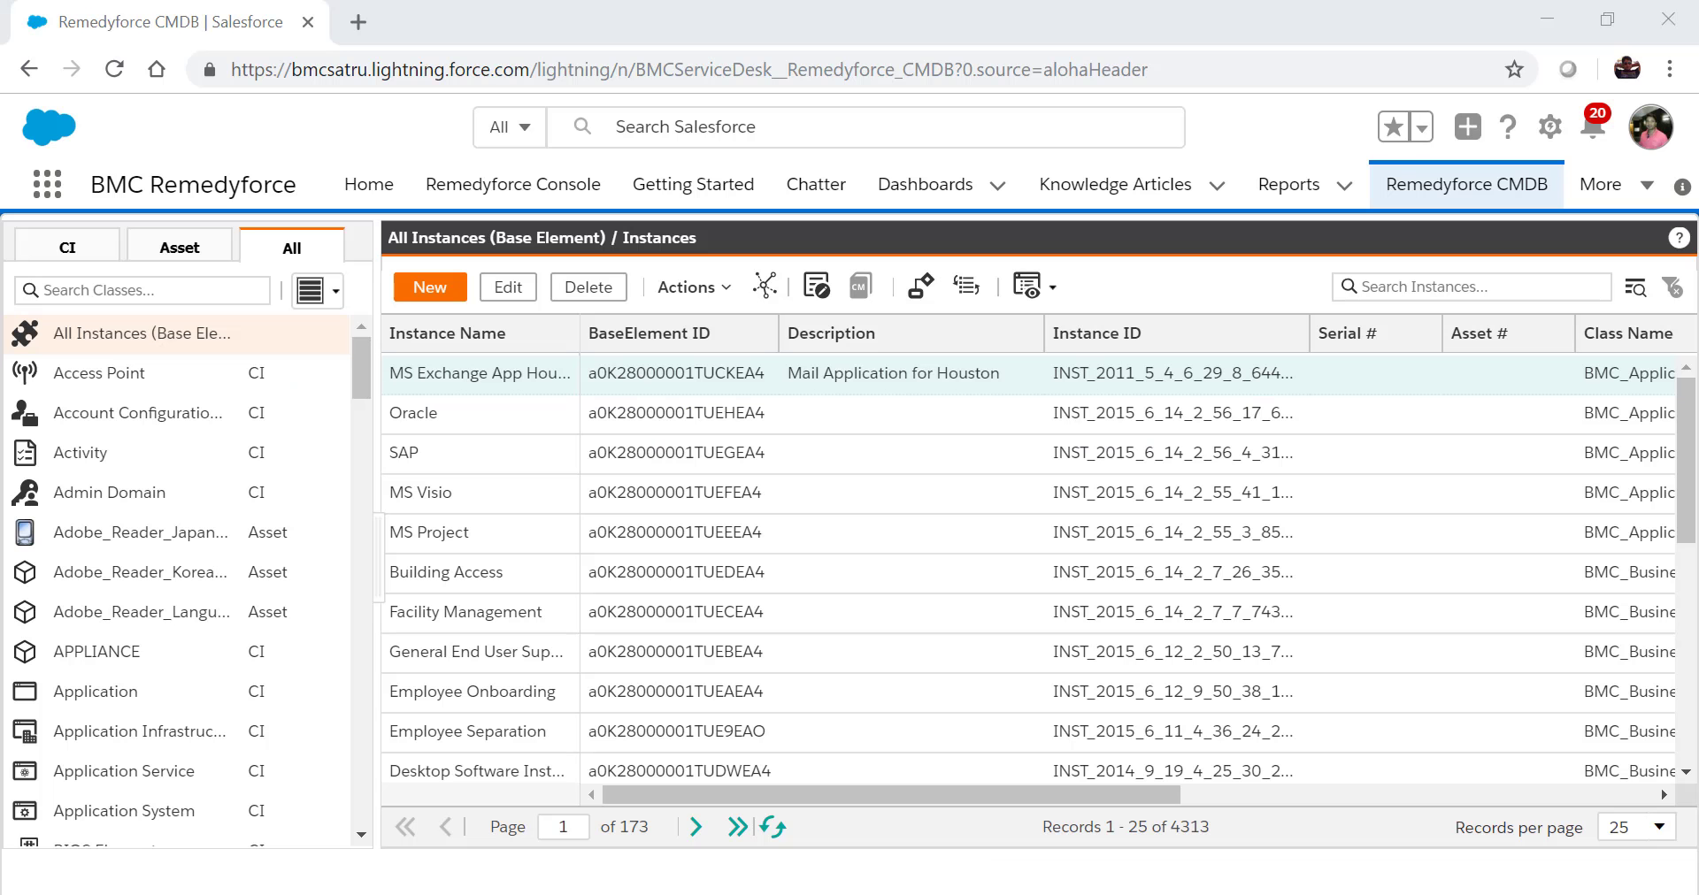
pyautogui.moveTo(1473, 318)
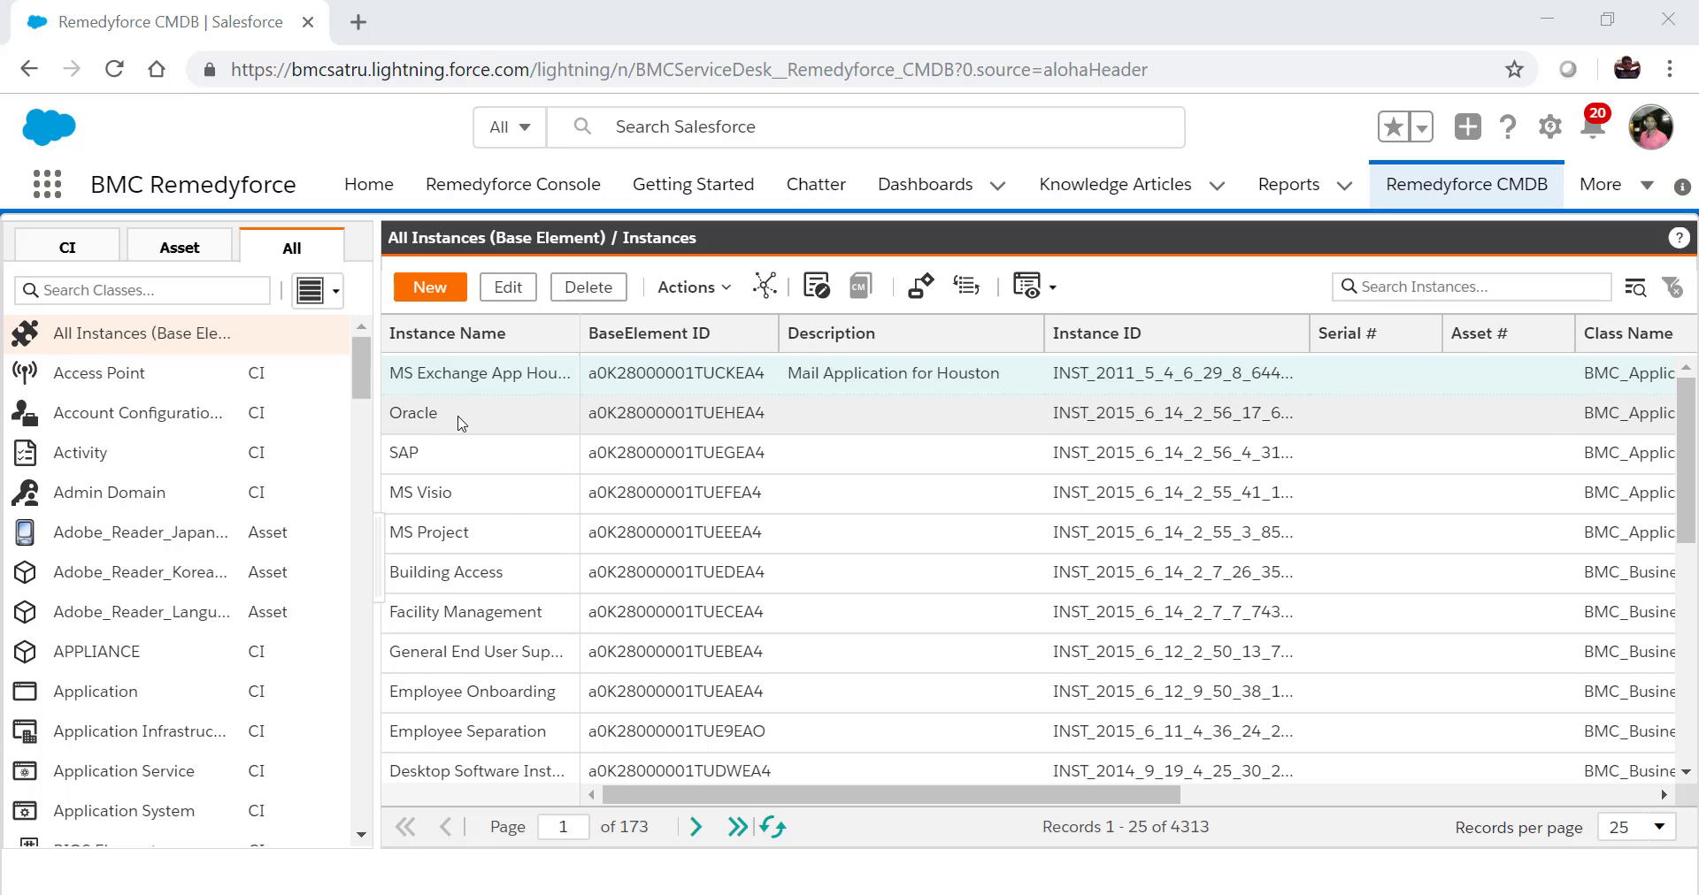
# Open the Oracle row from the All Instances list in the Instance Editor.
pyautogui.click(455, 413)
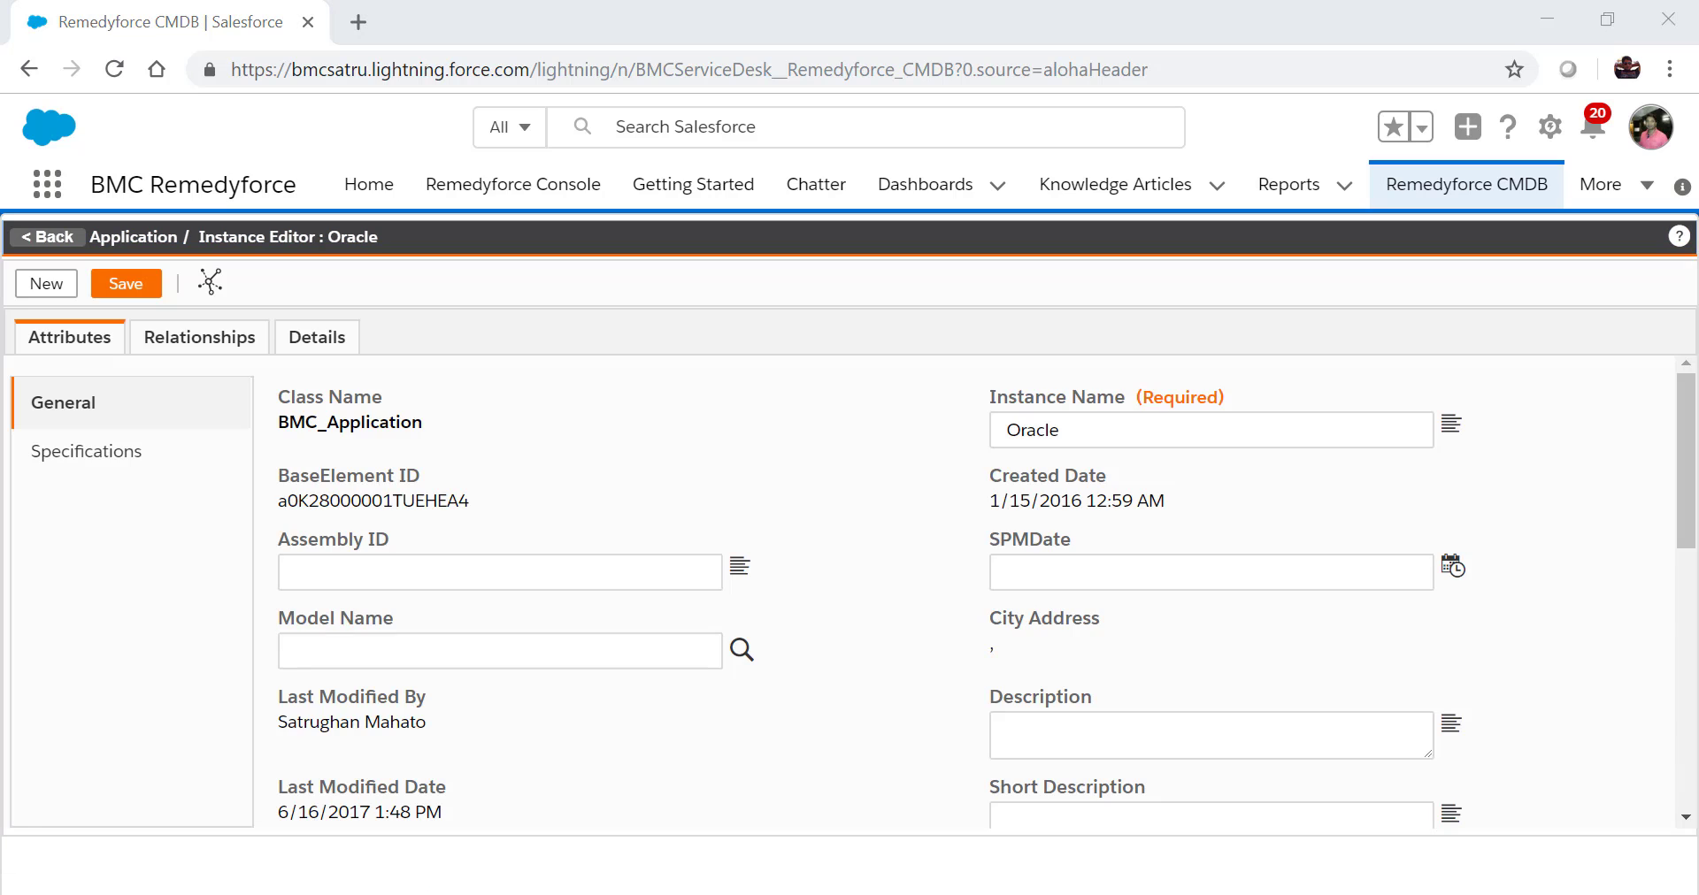
# Create a new relationship with Oracle as the source from the Relationships tab.
pyautogui.click(198, 335)
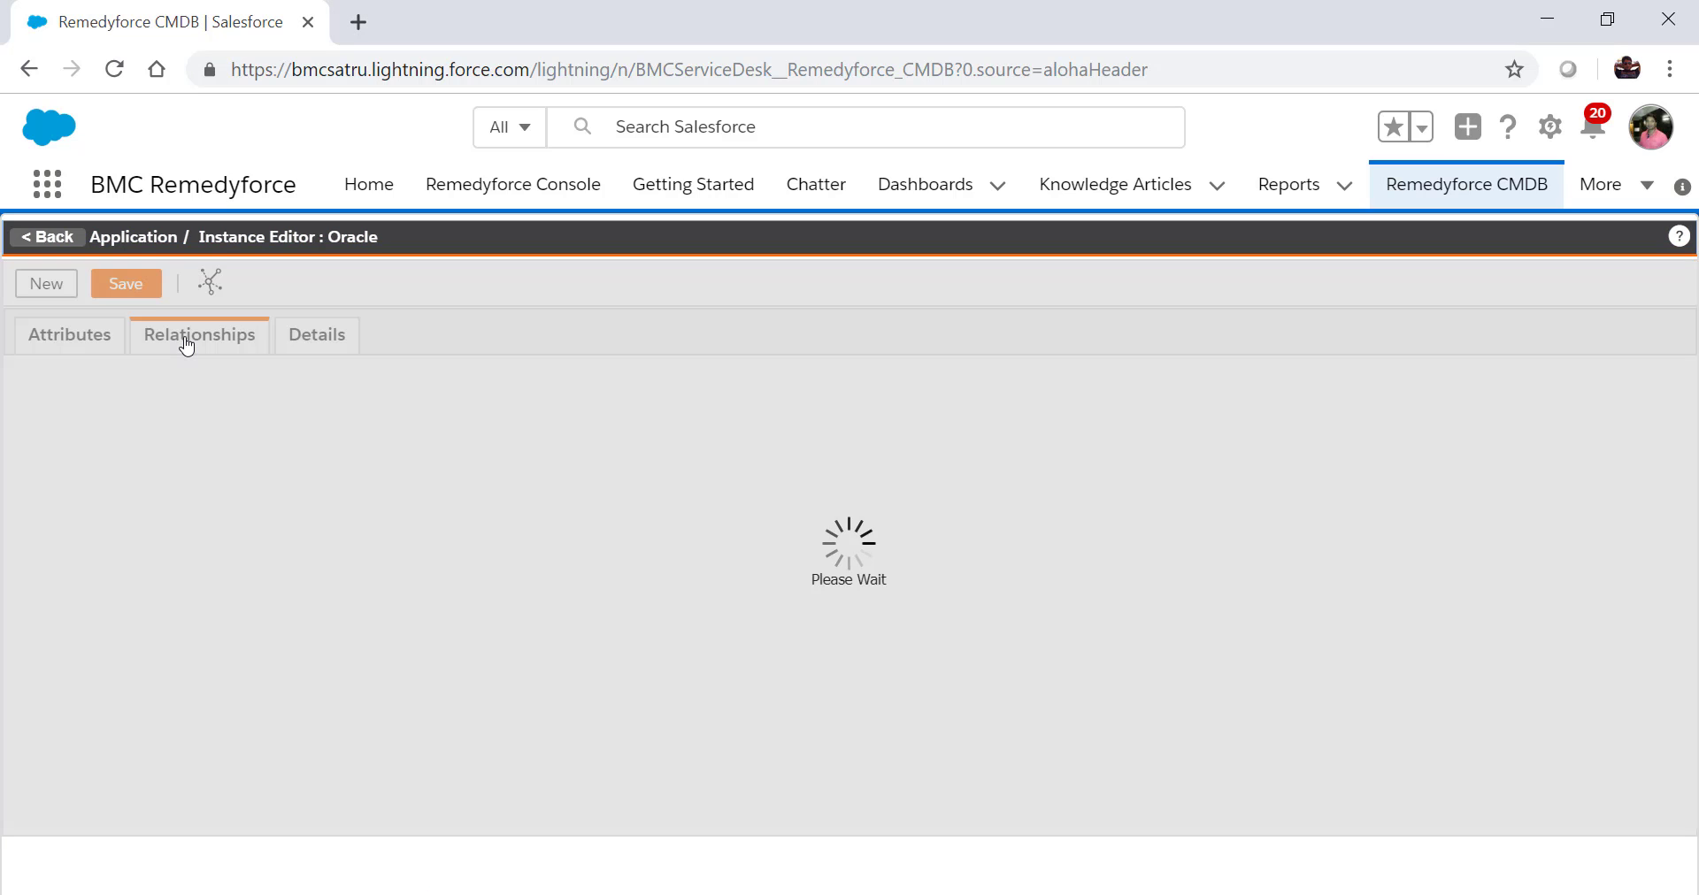
pyautogui.click(198, 334)
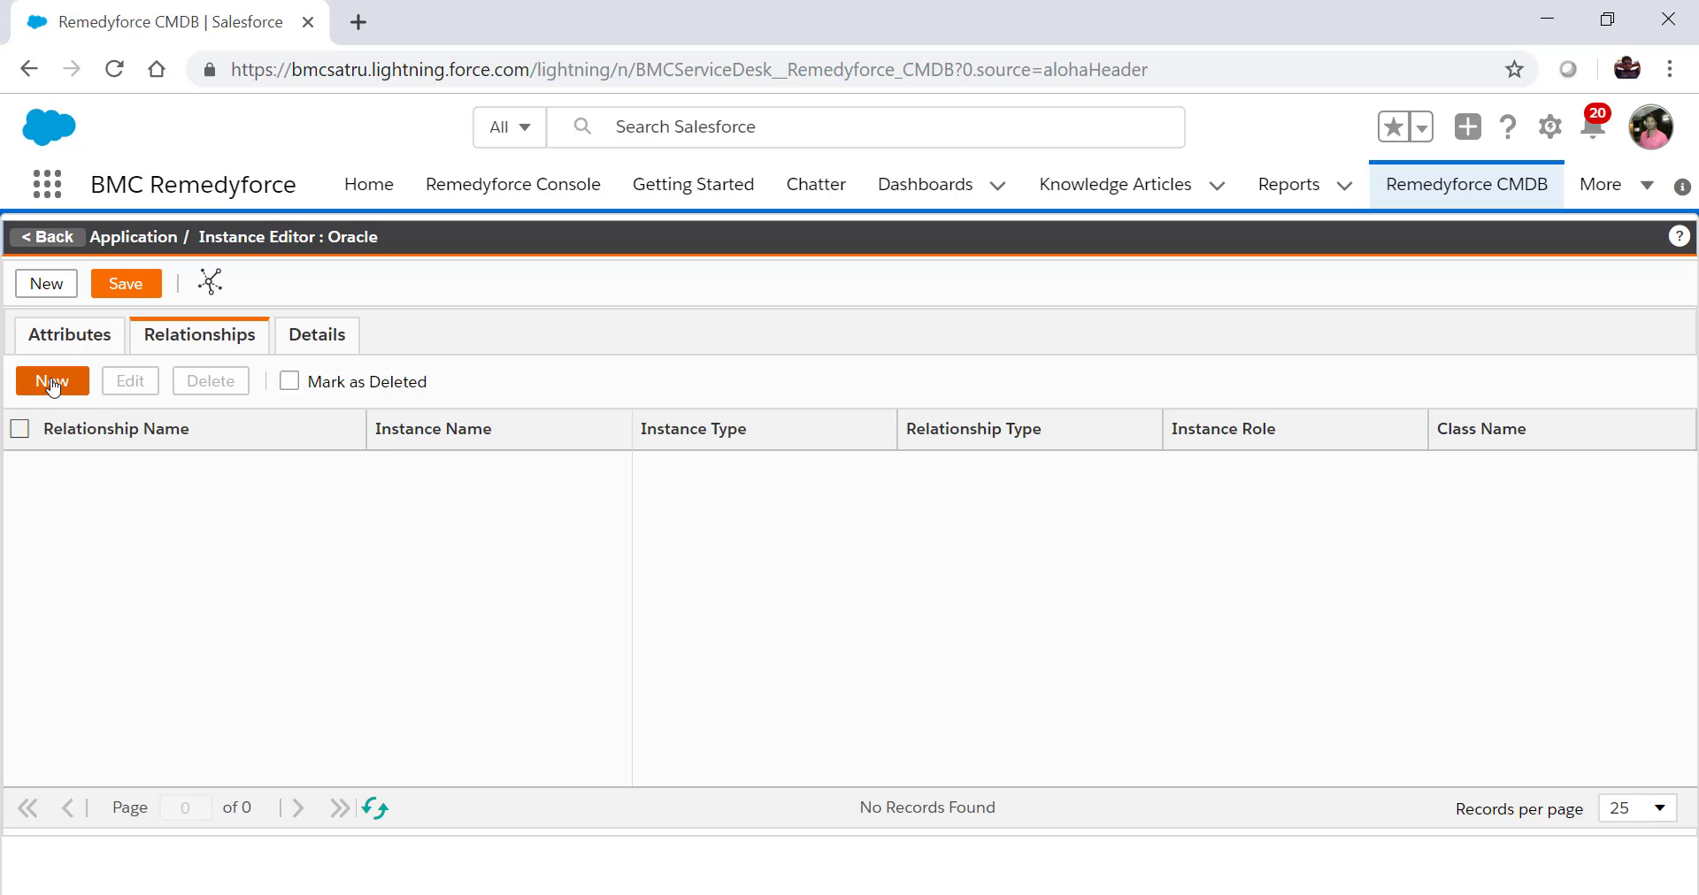
pyautogui.click(51, 381)
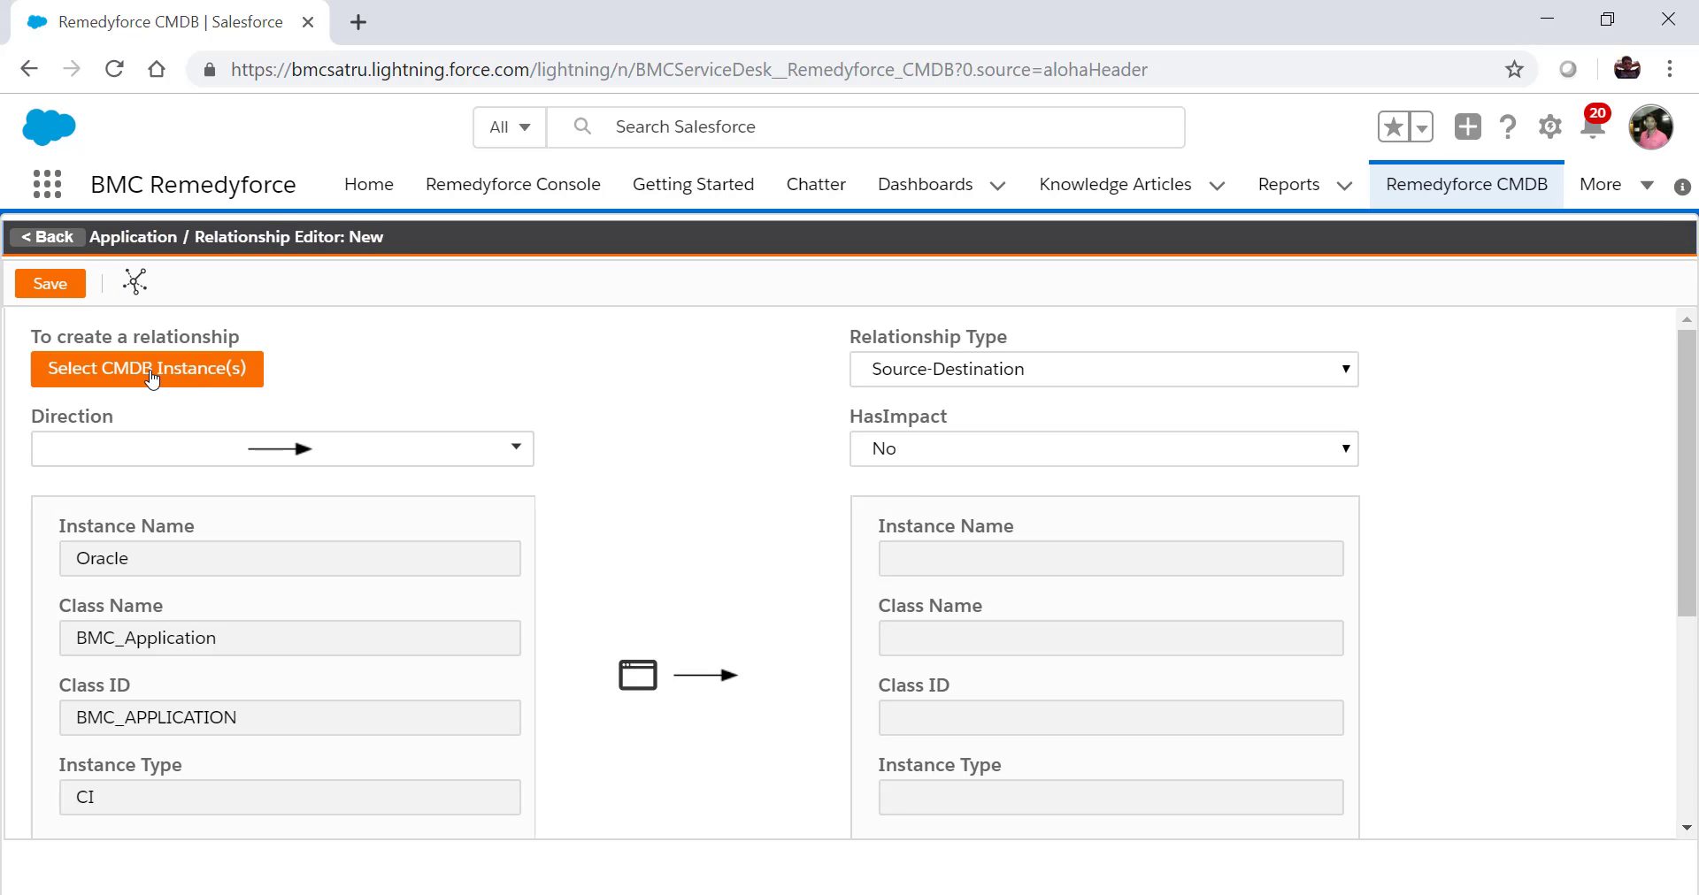
pyautogui.moveTo(232, 347)
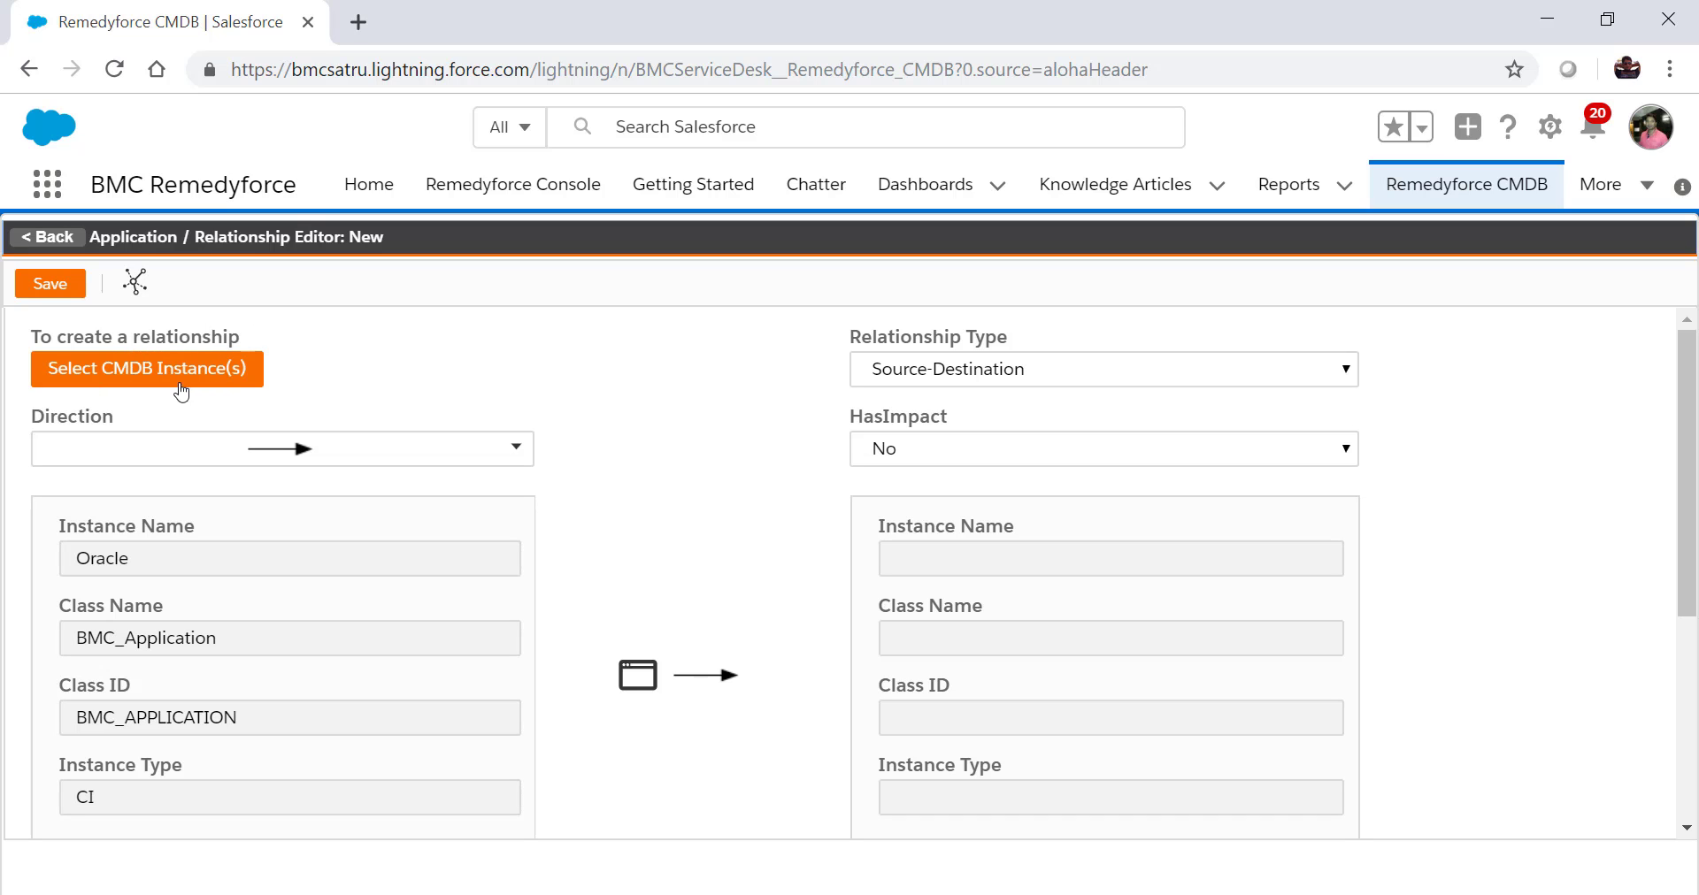
# Select Employee Separation, General End User Support, Employee Onboarding, Building Access and Facility Management as destinations.
pyautogui.click(145, 368)
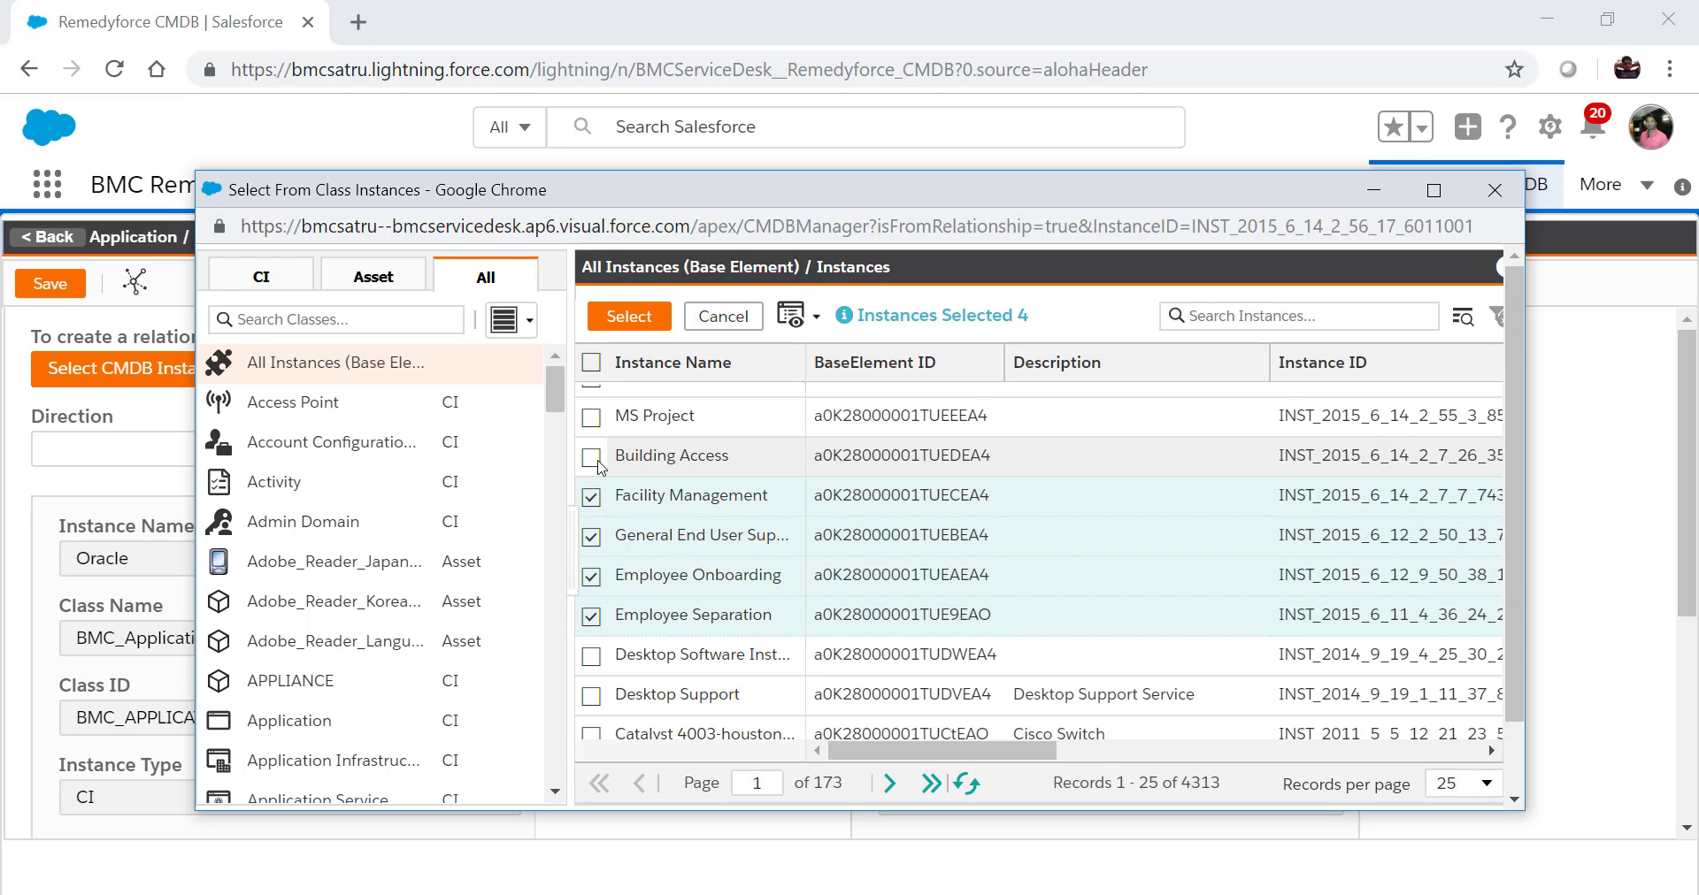
pyautogui.click(590, 455)
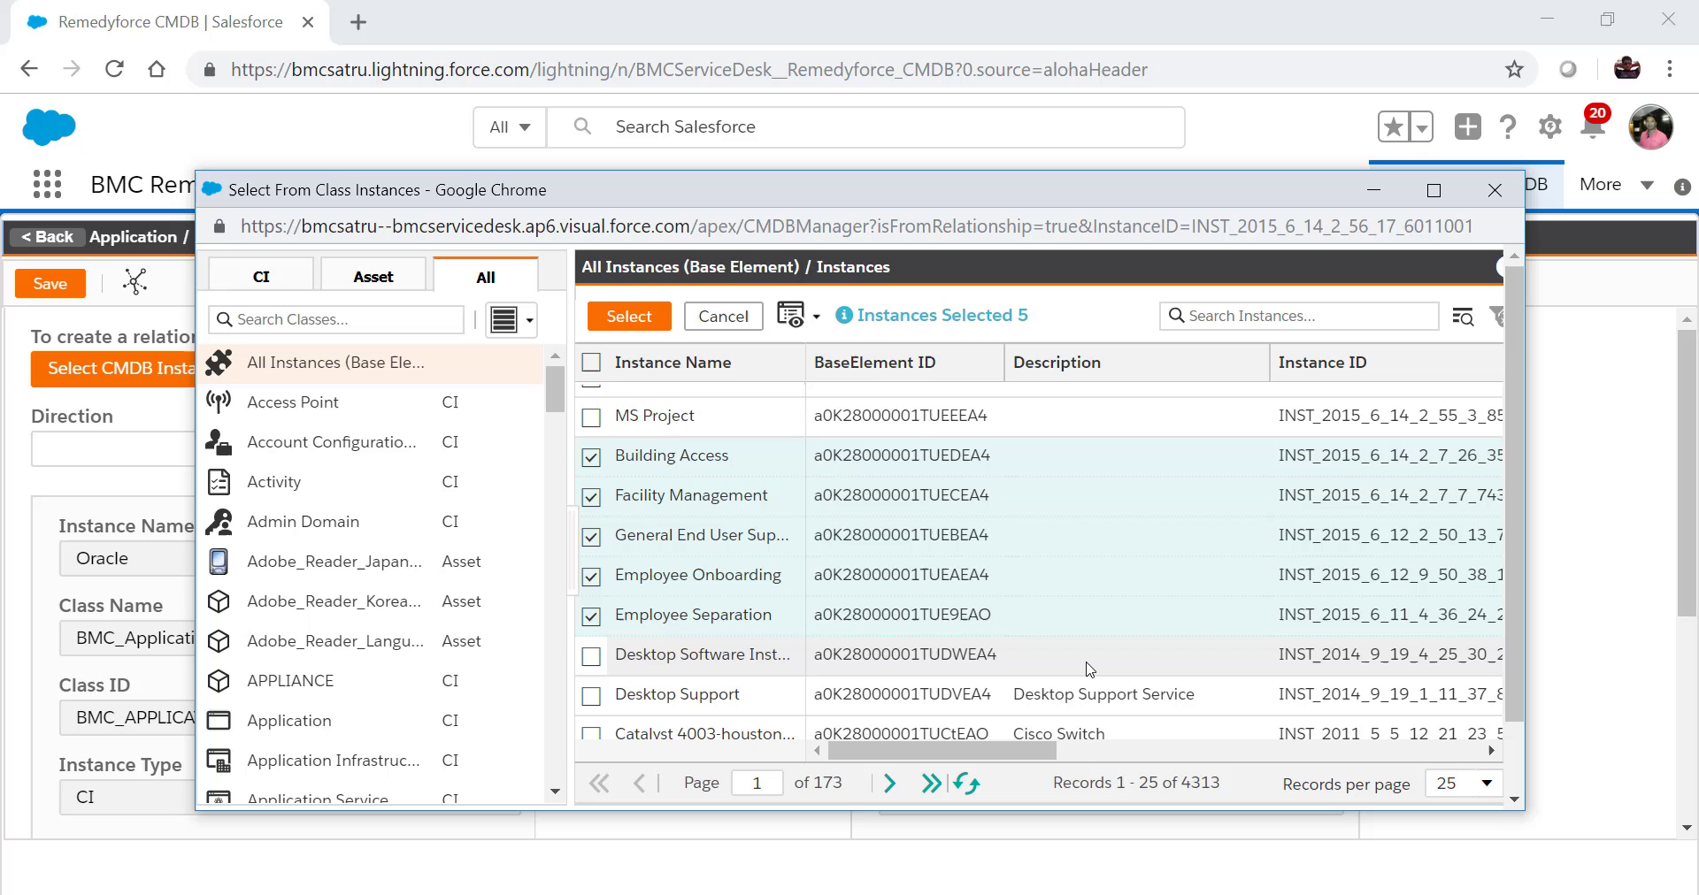
pyautogui.moveTo(629, 316)
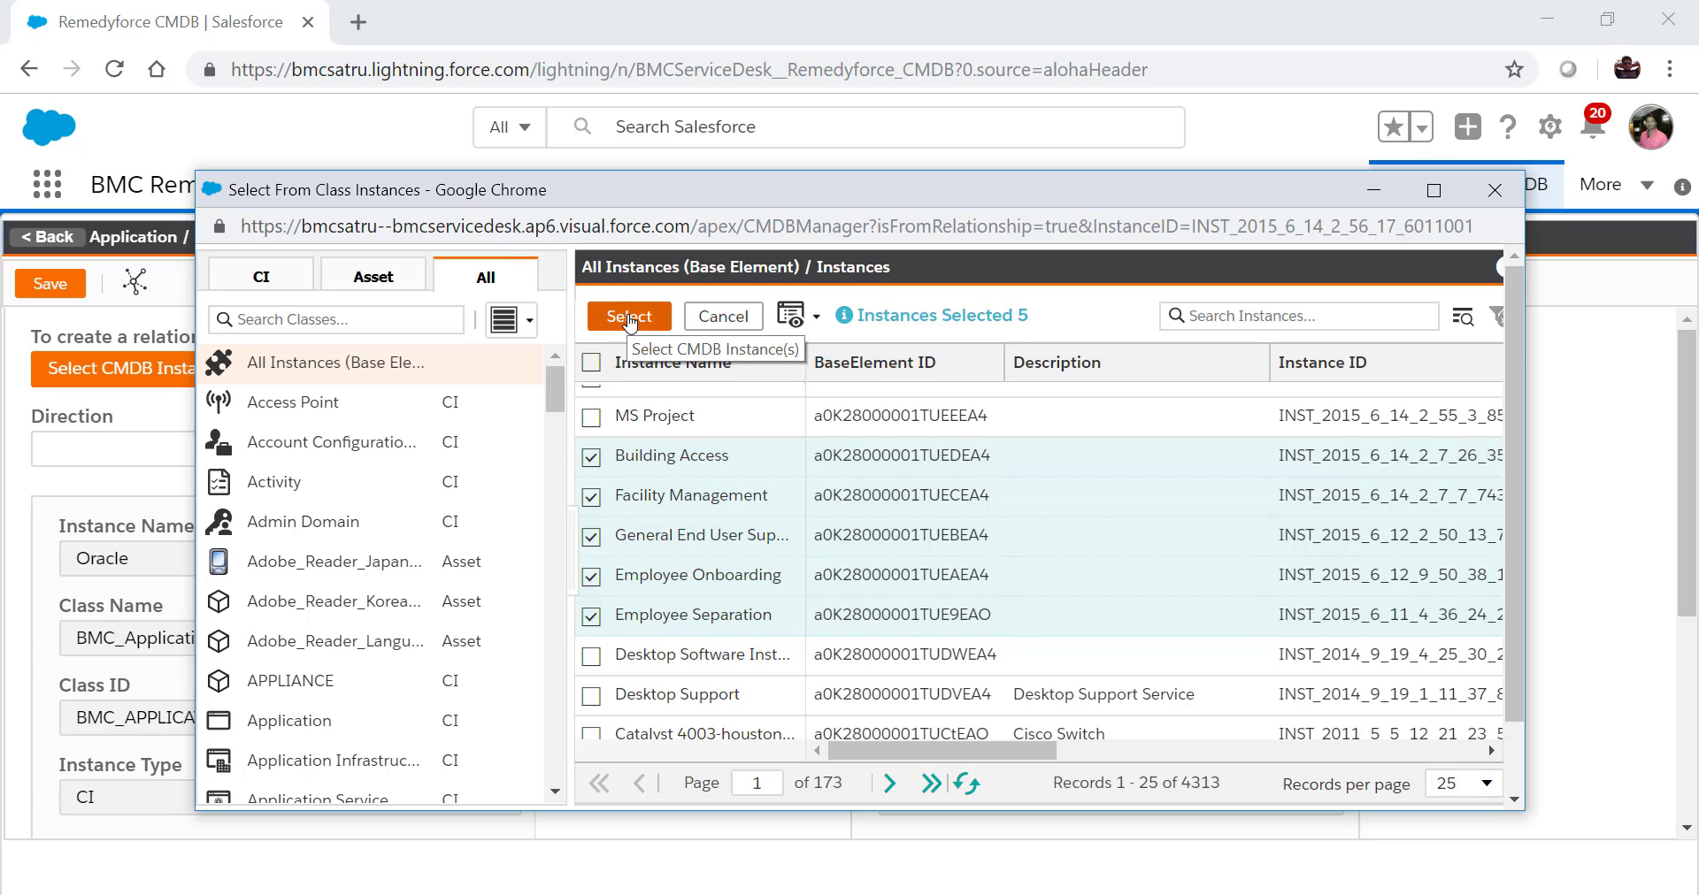
pyautogui.click(628, 316)
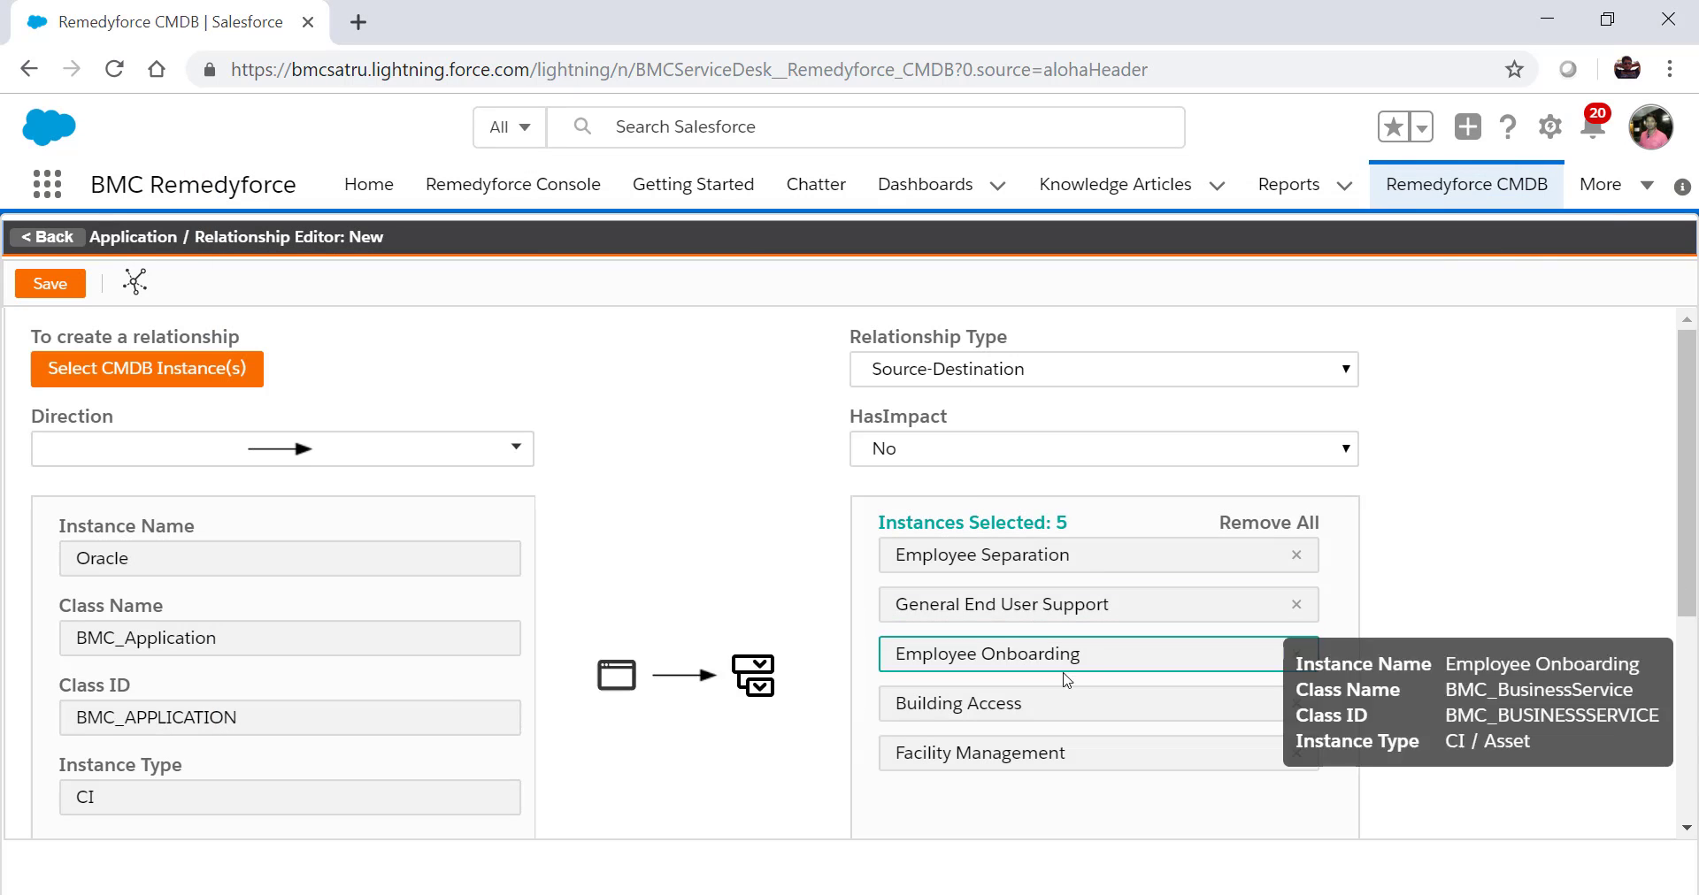
pyautogui.moveTo(911, 549)
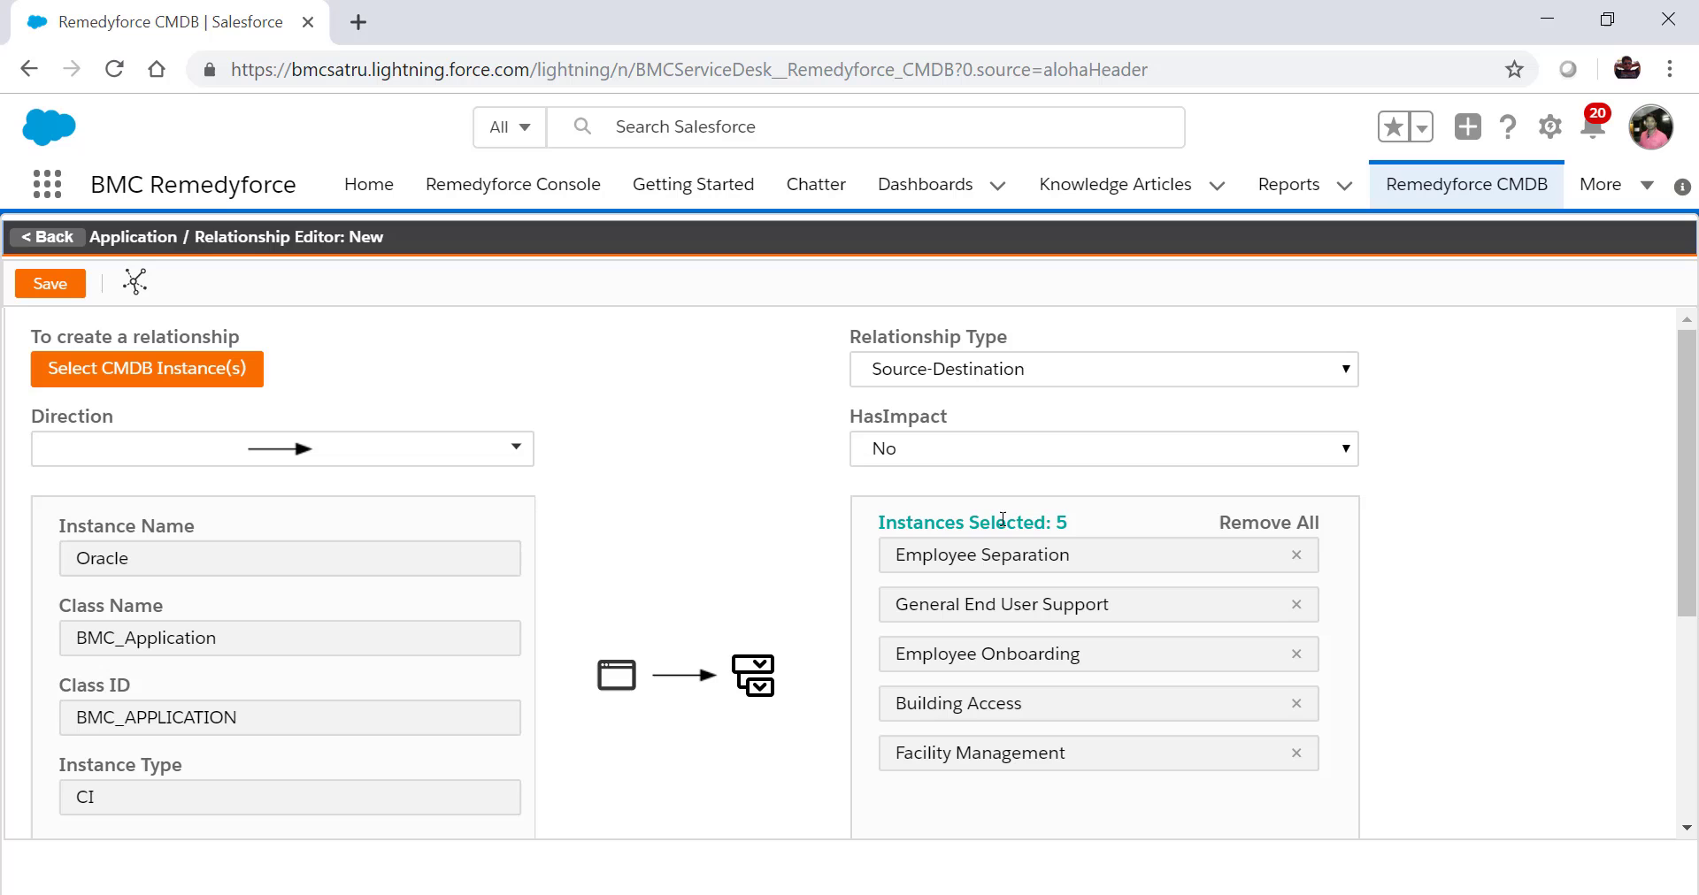
pyautogui.moveTo(1270, 858)
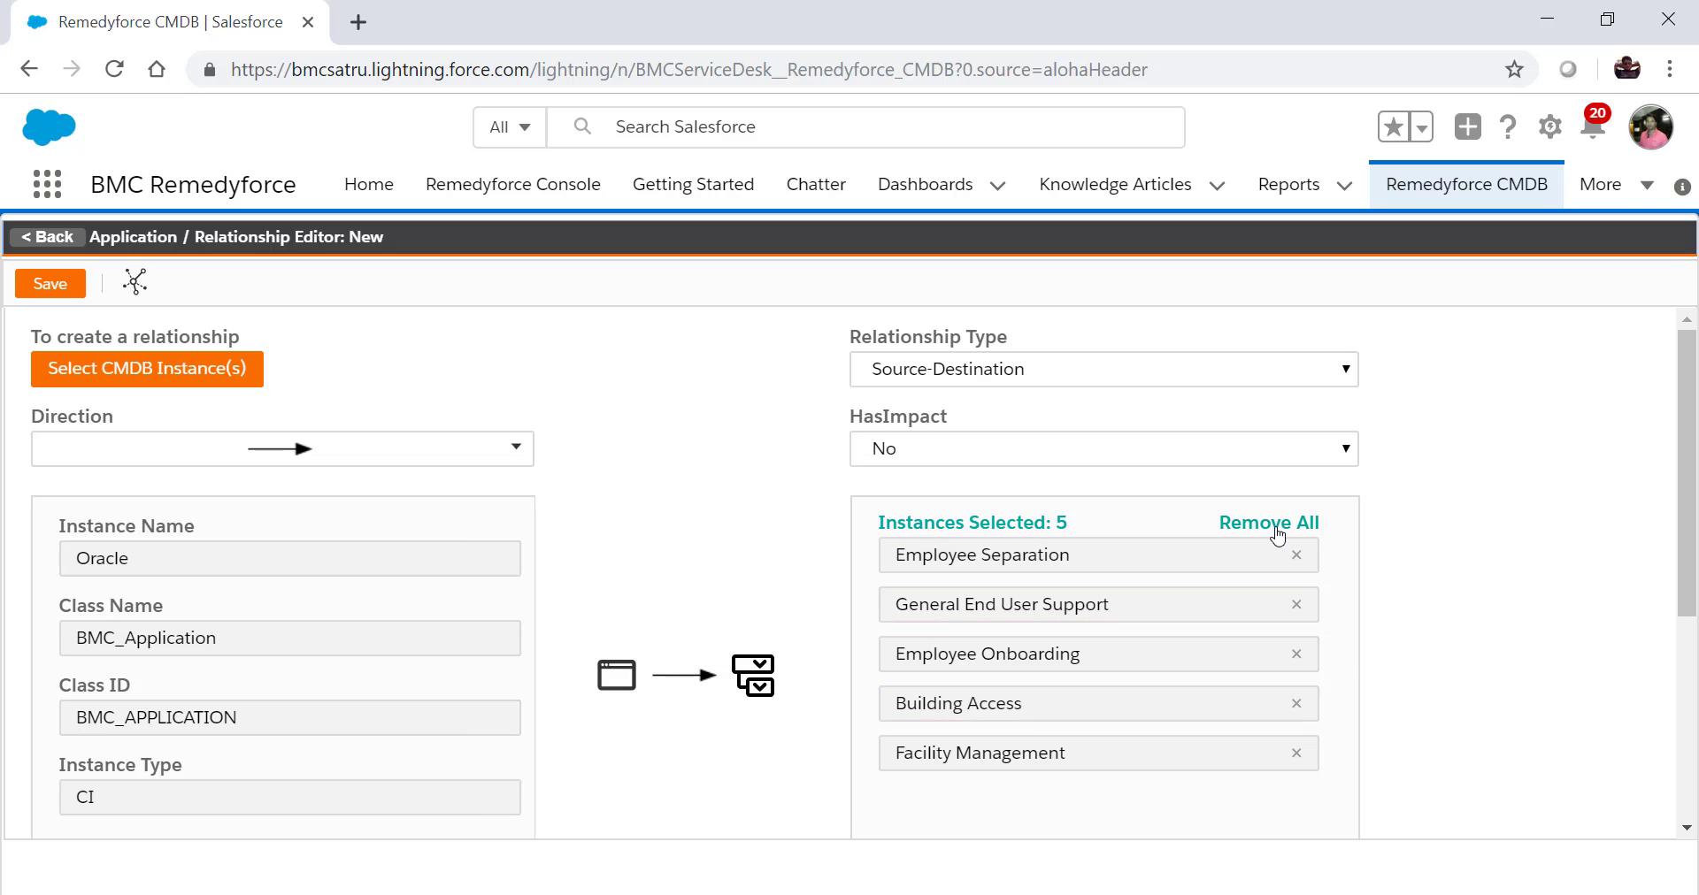
pyautogui.moveTo(980, 554)
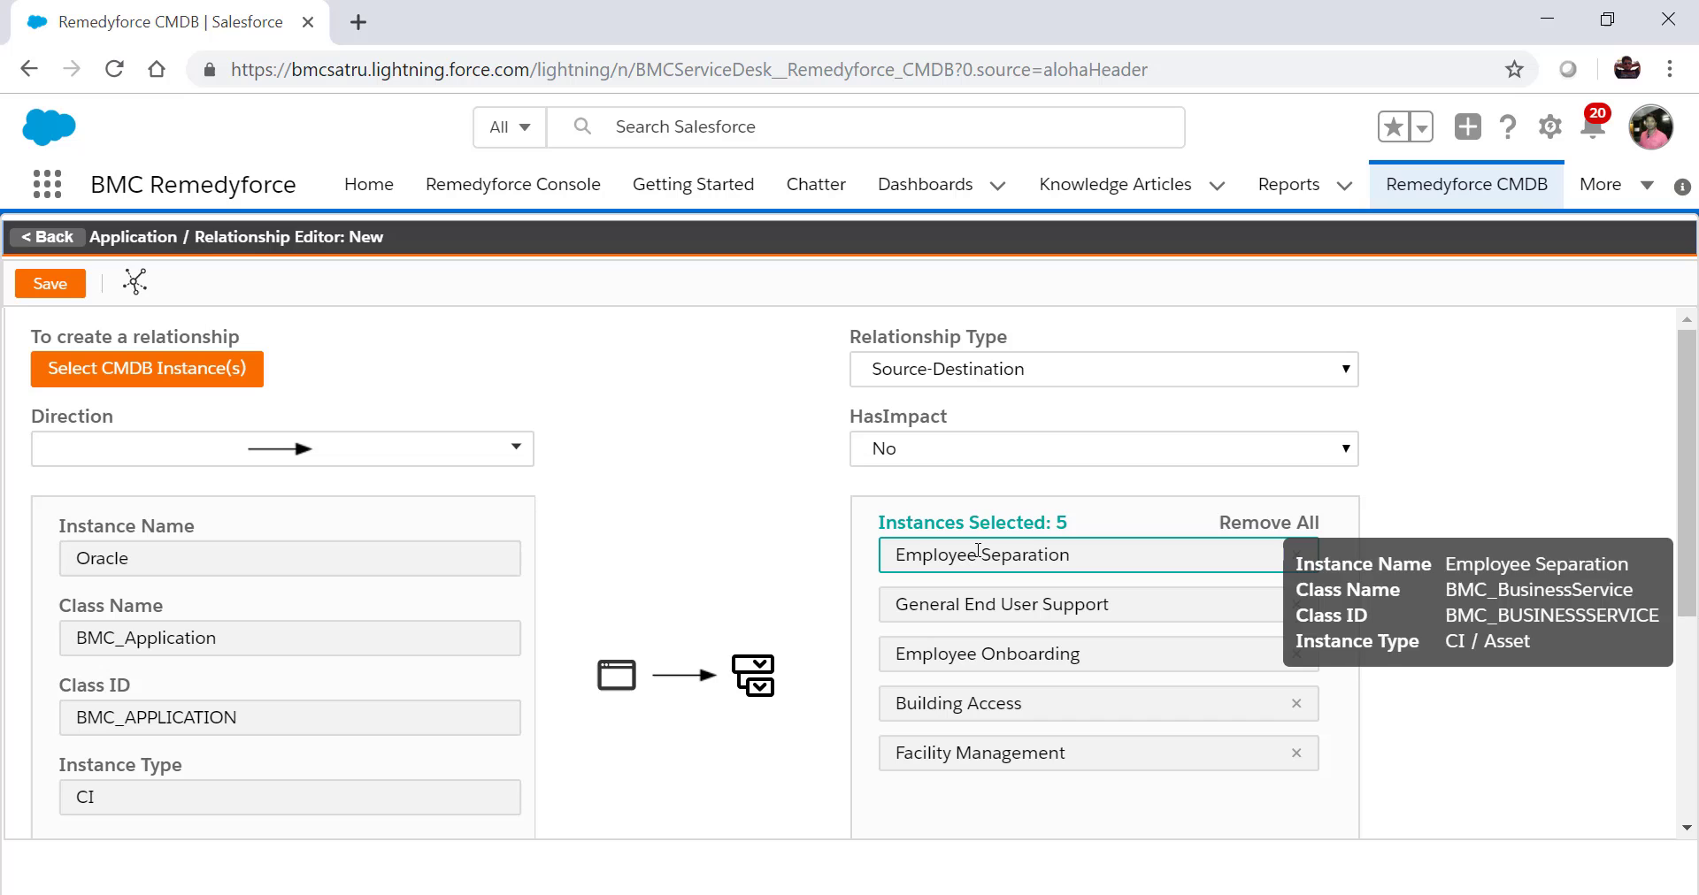
pyautogui.scroll(-3)
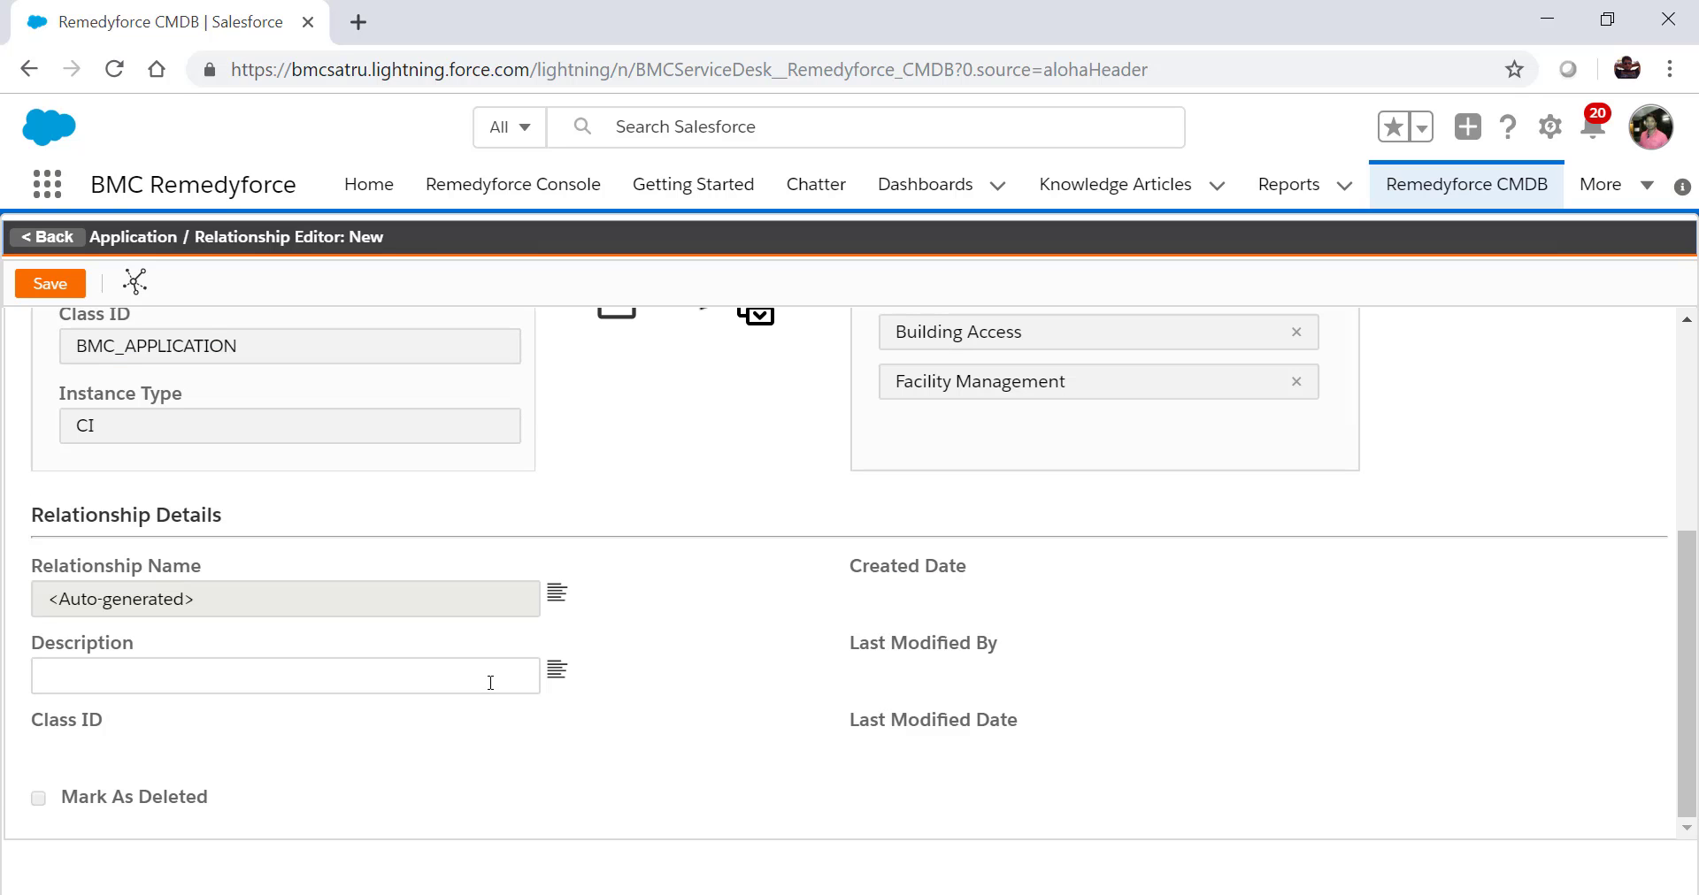
pyautogui.moveTo(244, 591)
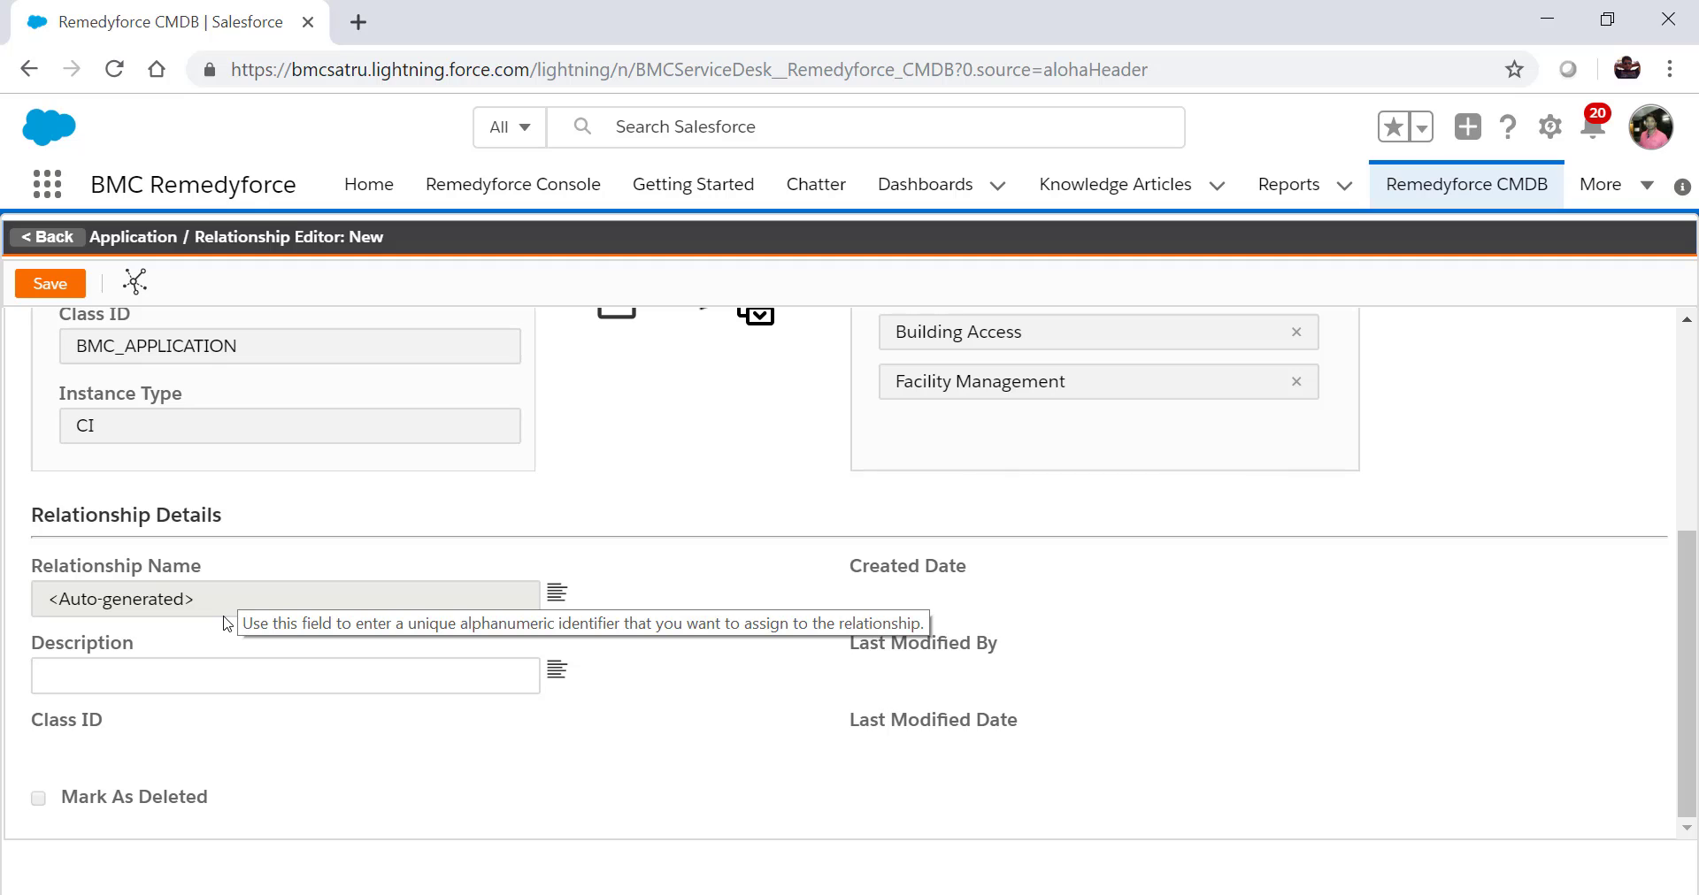
pyautogui.moveTo(732, 684)
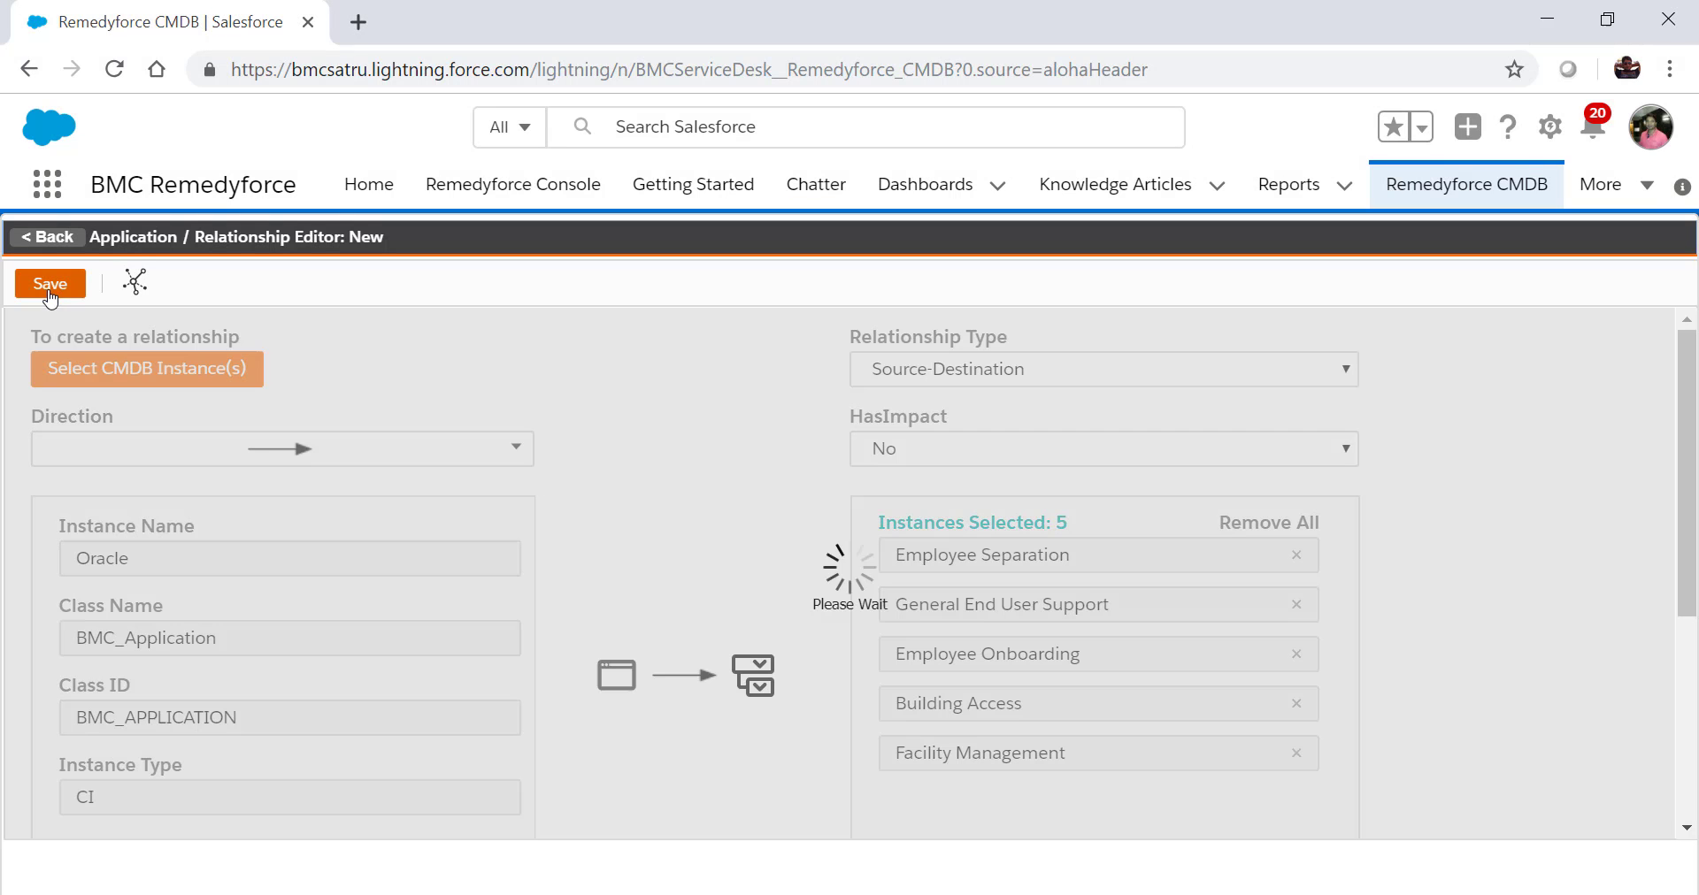
# Save the five Oracle relationships and acknowledge the success message.
pyautogui.click(49, 284)
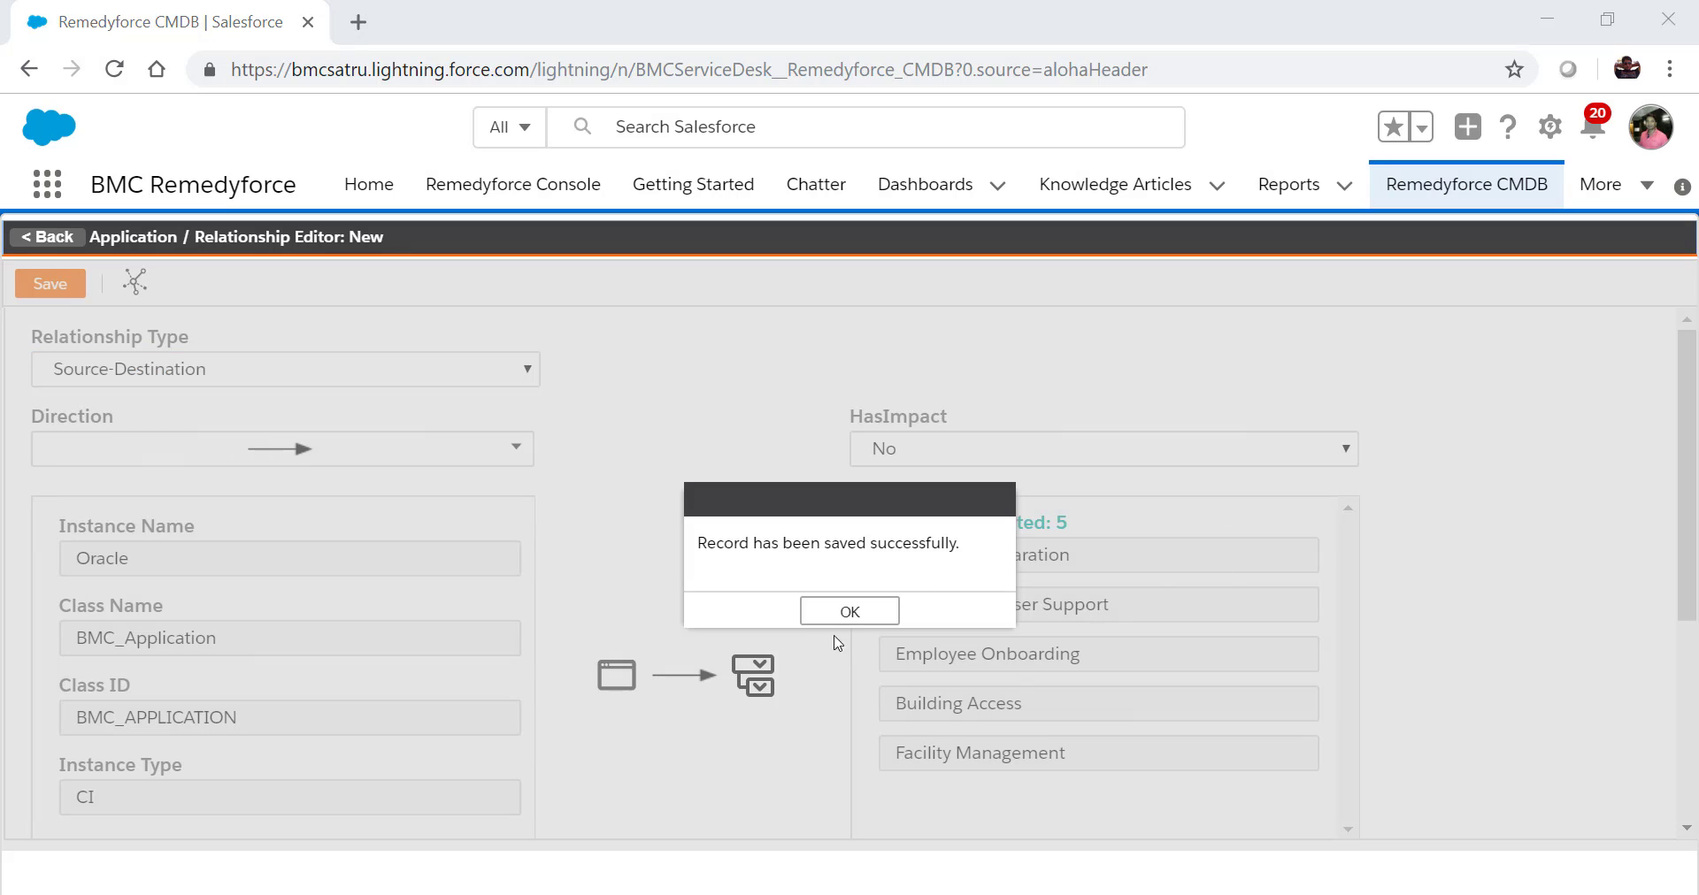
pyautogui.click(849, 611)
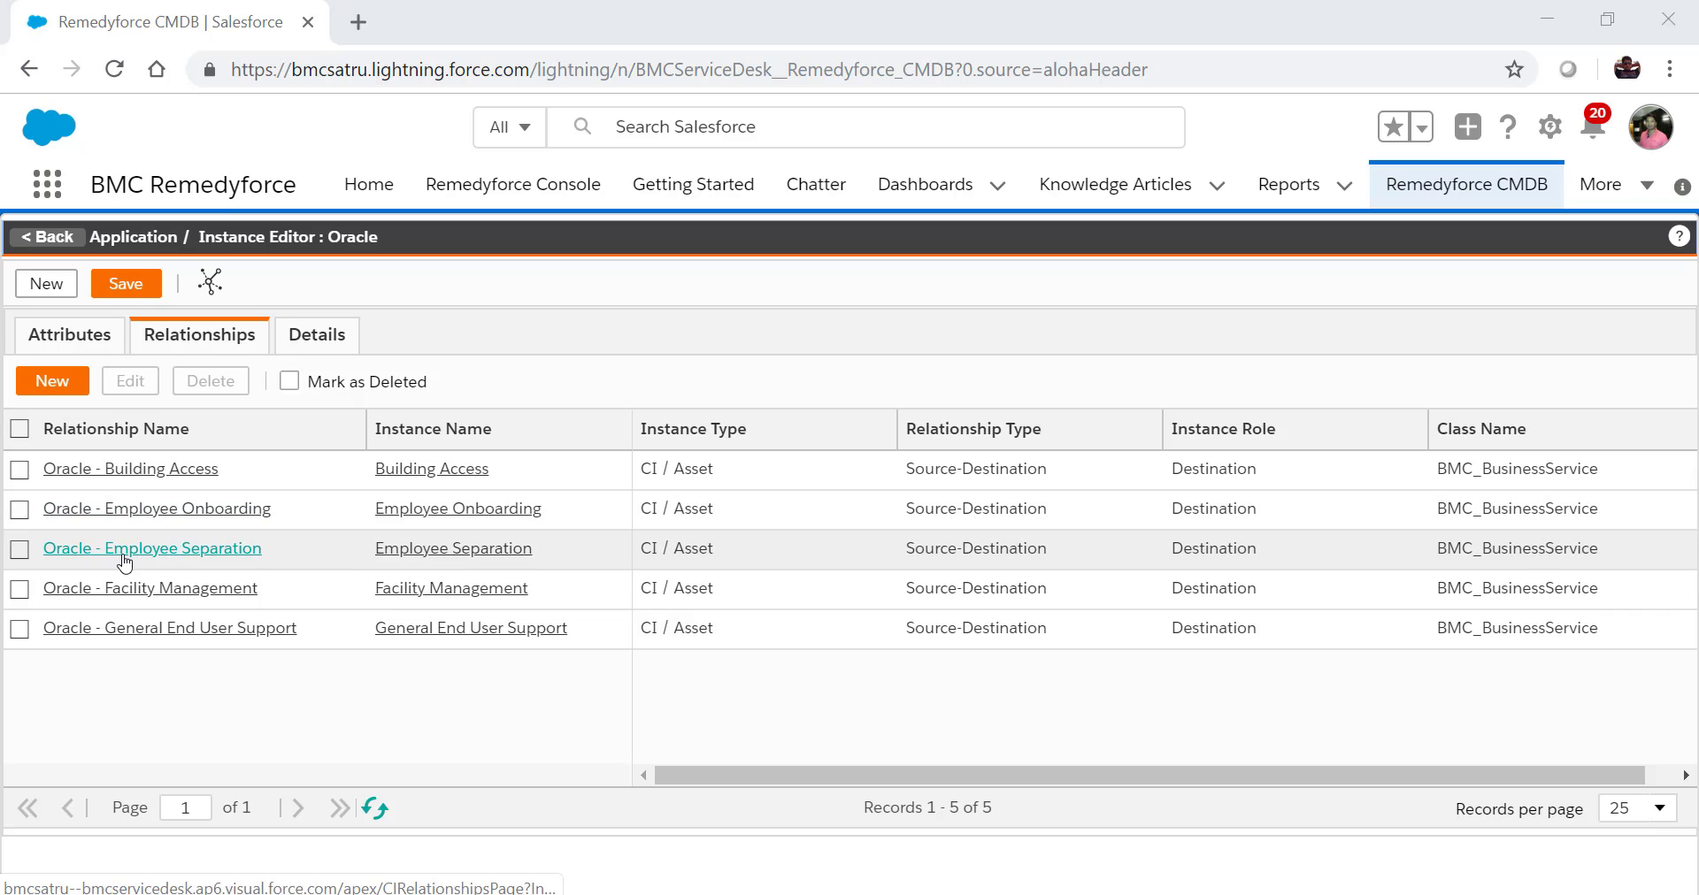
pyautogui.moveTo(18, 529)
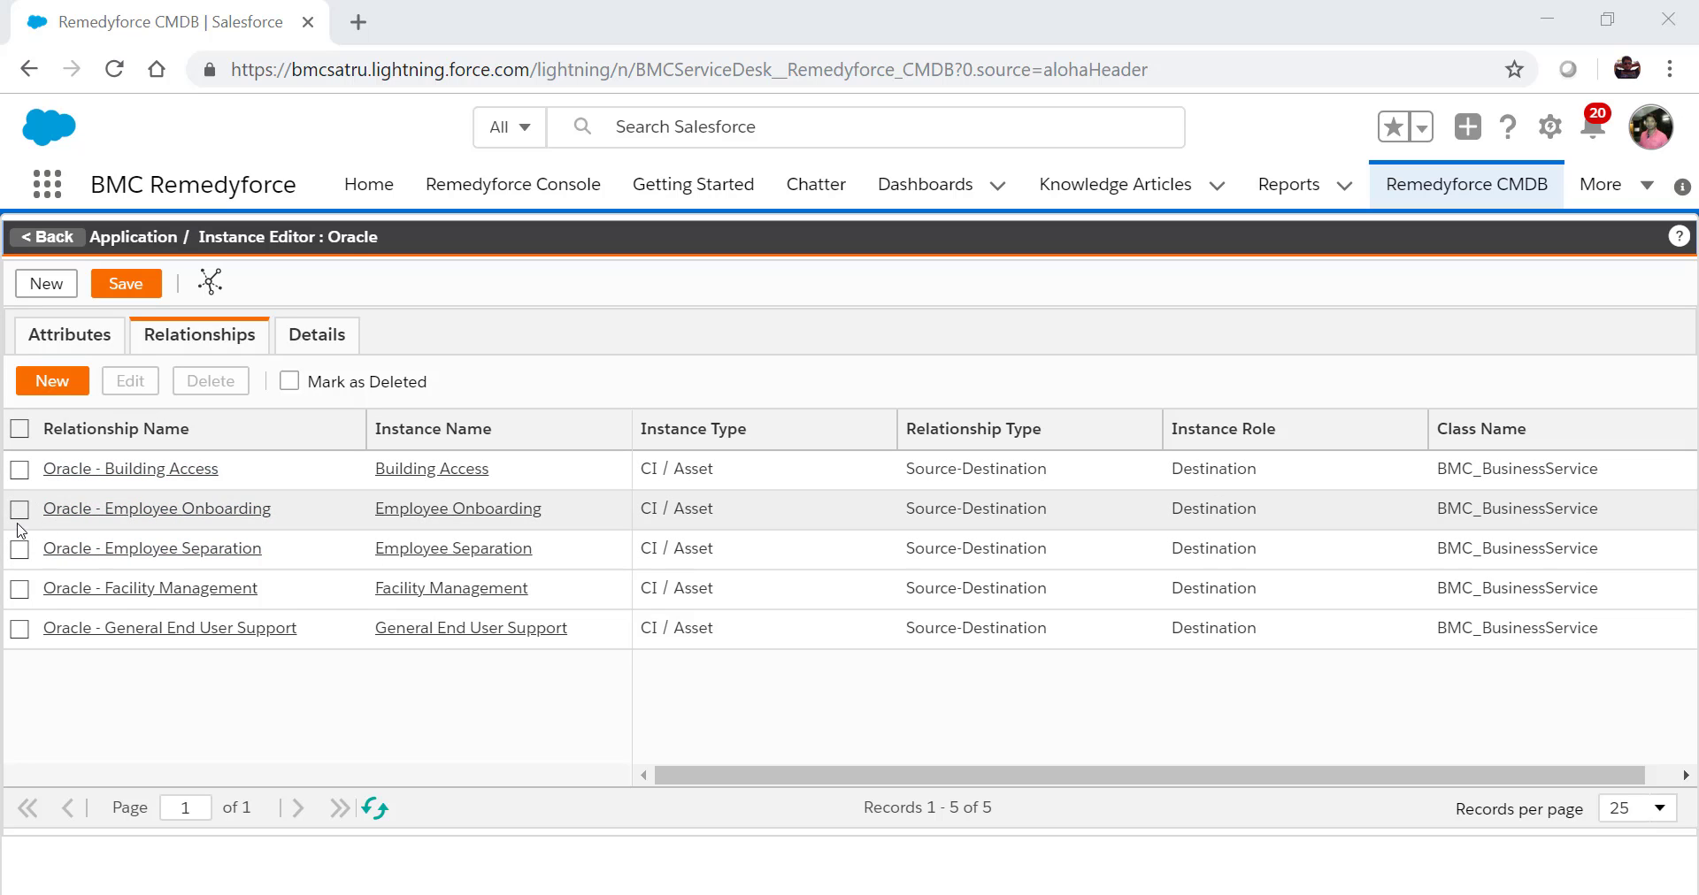
# Delete the Oracle–Building Access relationship and save the Oracle instance.
pyautogui.click(20, 468)
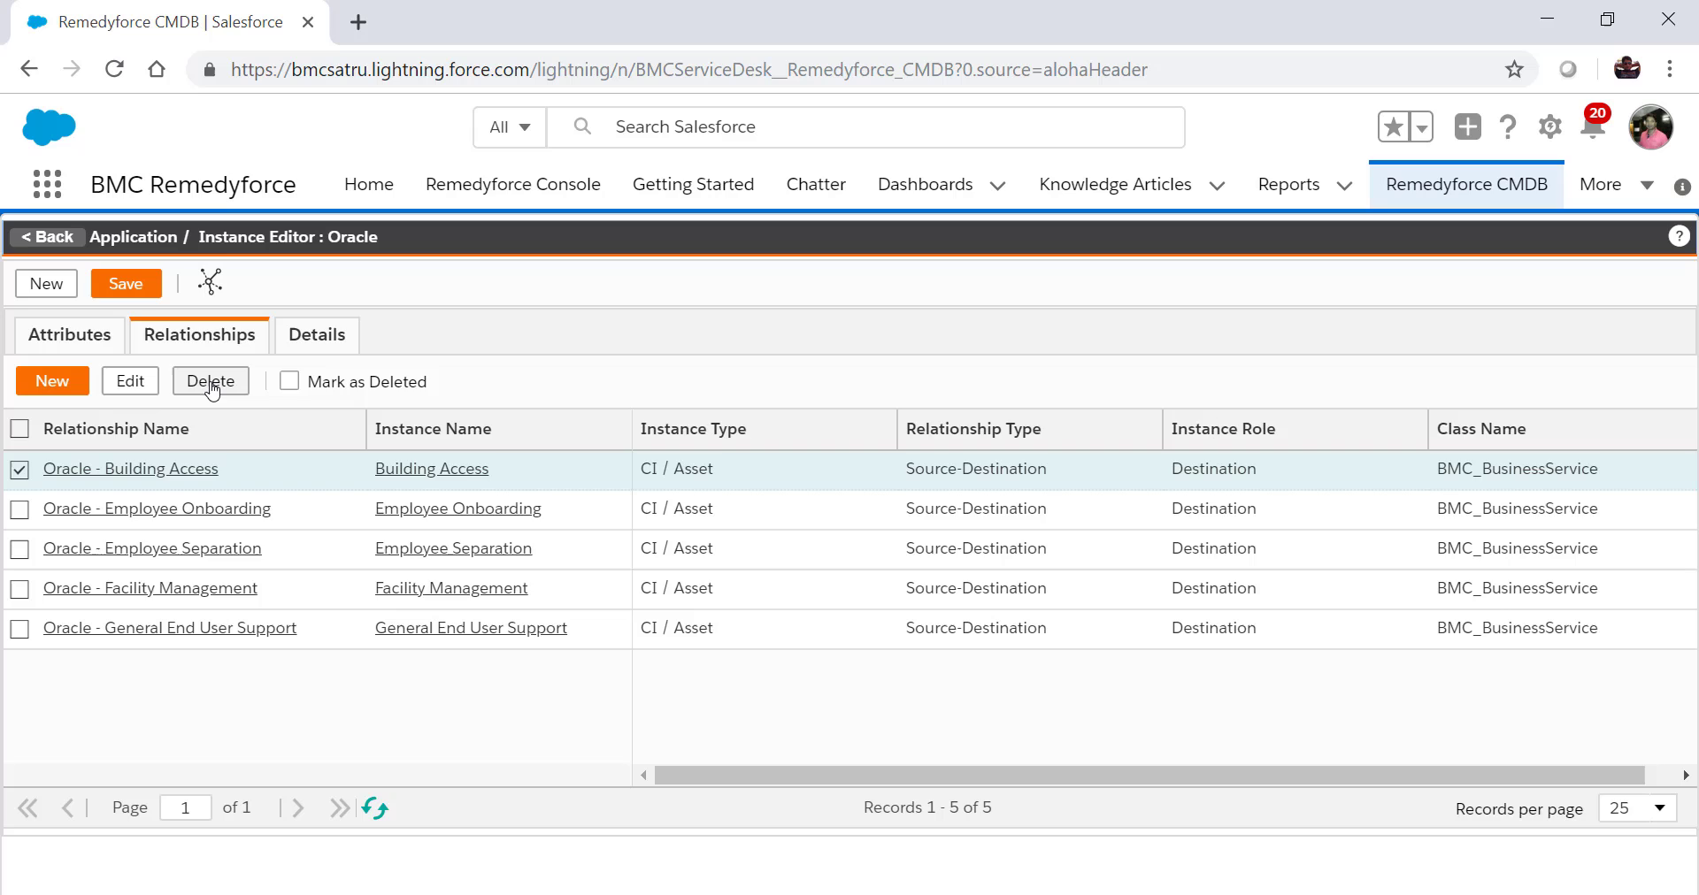
pyautogui.click(211, 381)
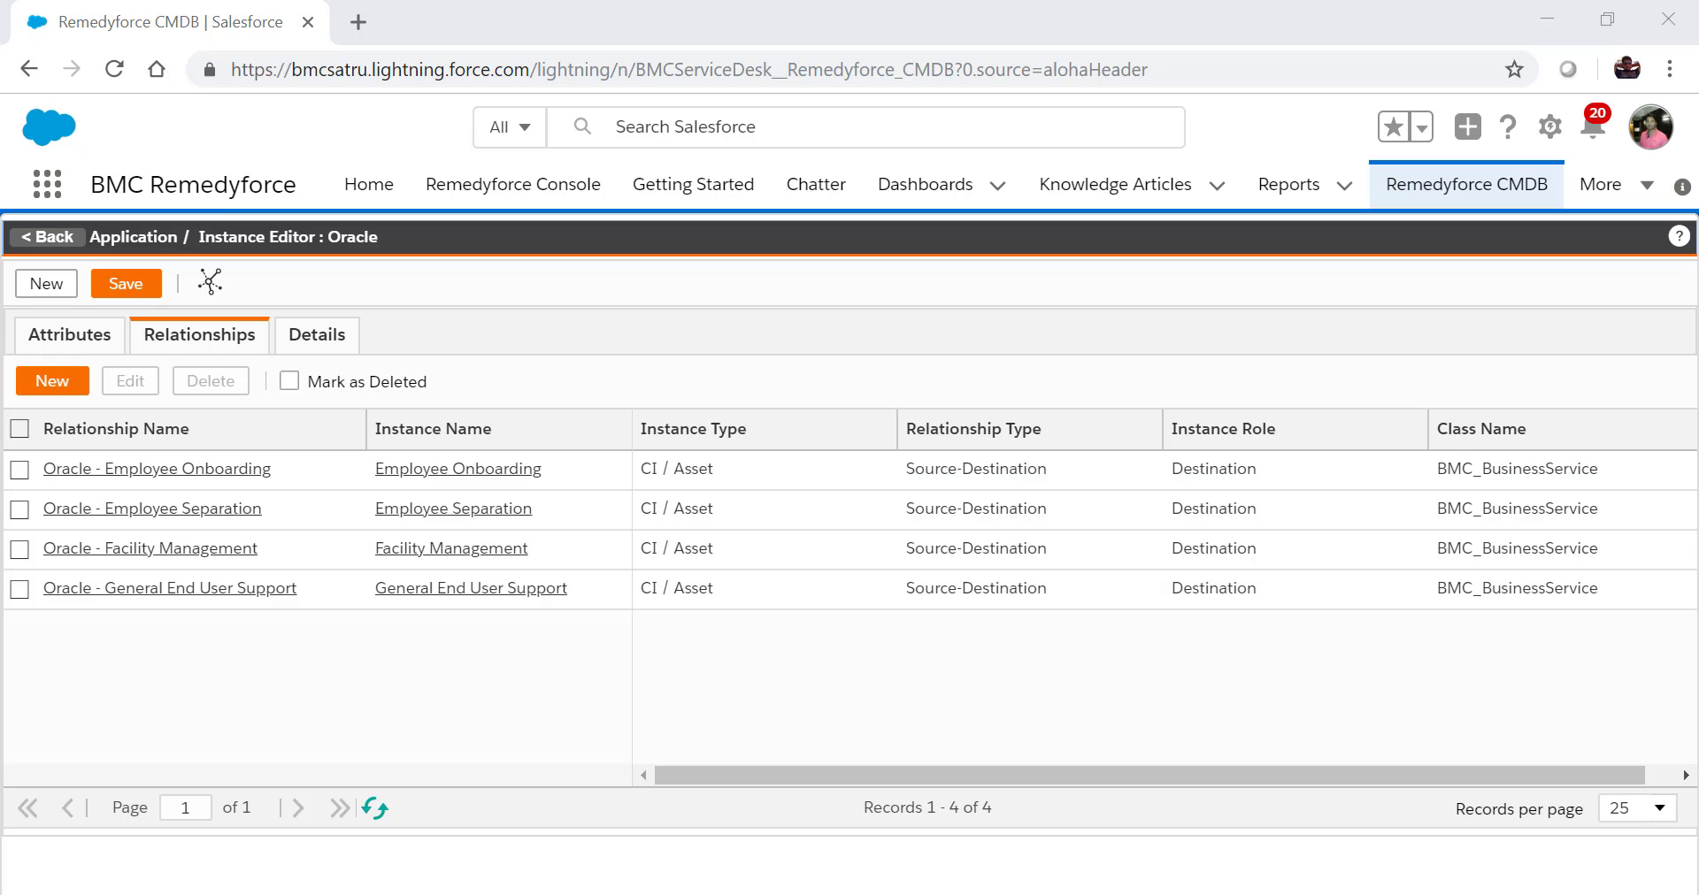
pyautogui.moveTo(208, 631)
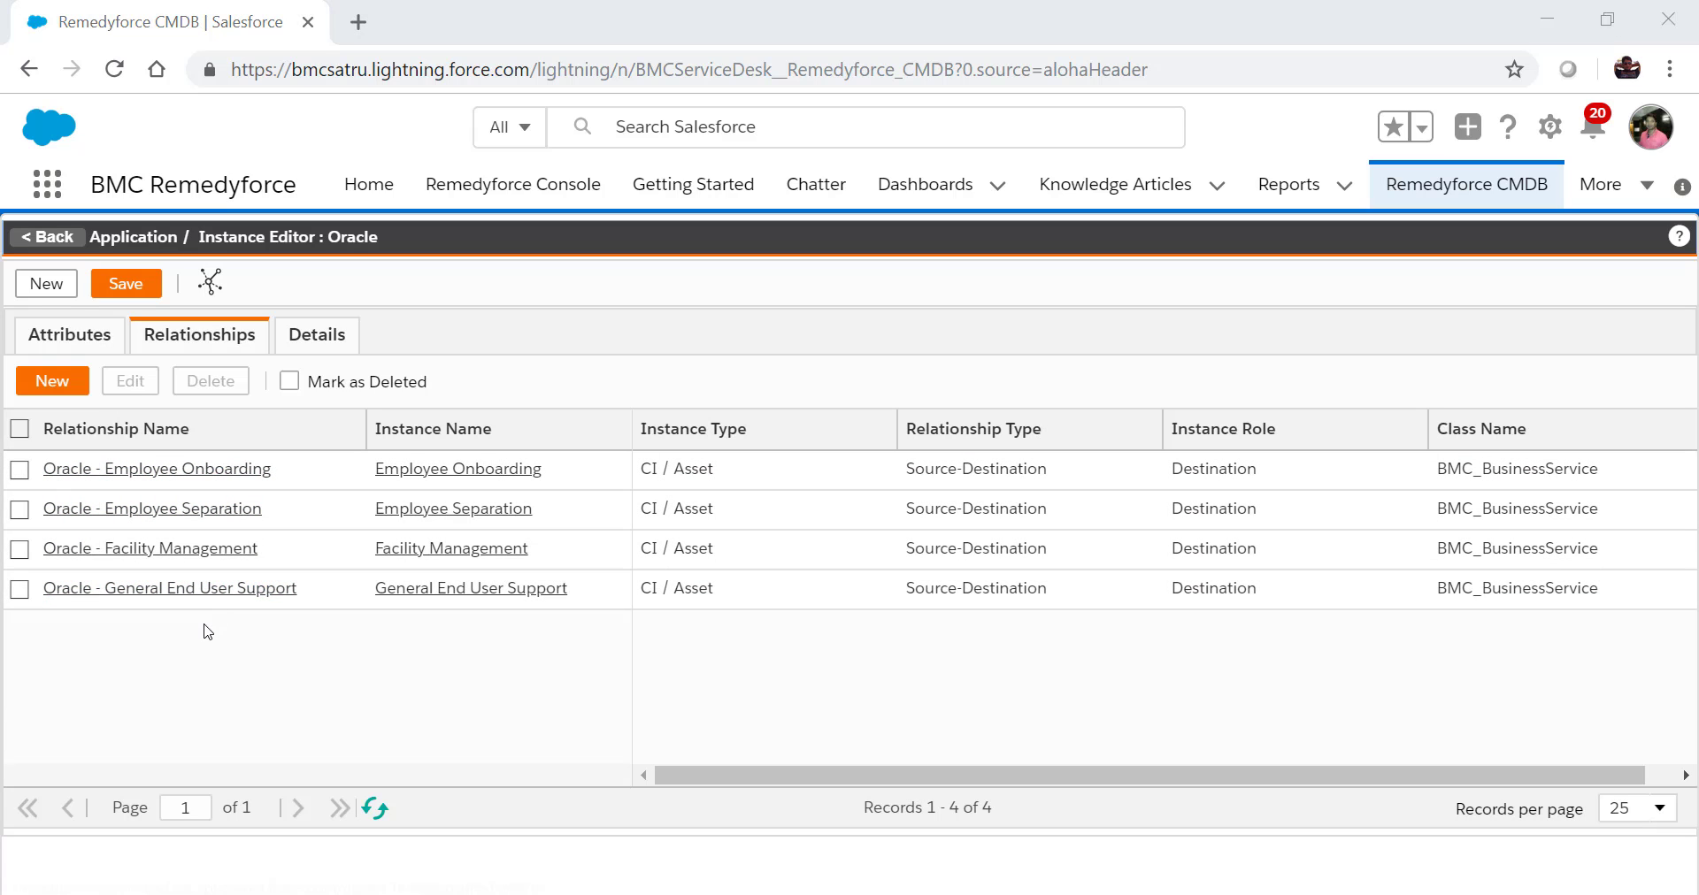
pyautogui.moveTo(188, 644)
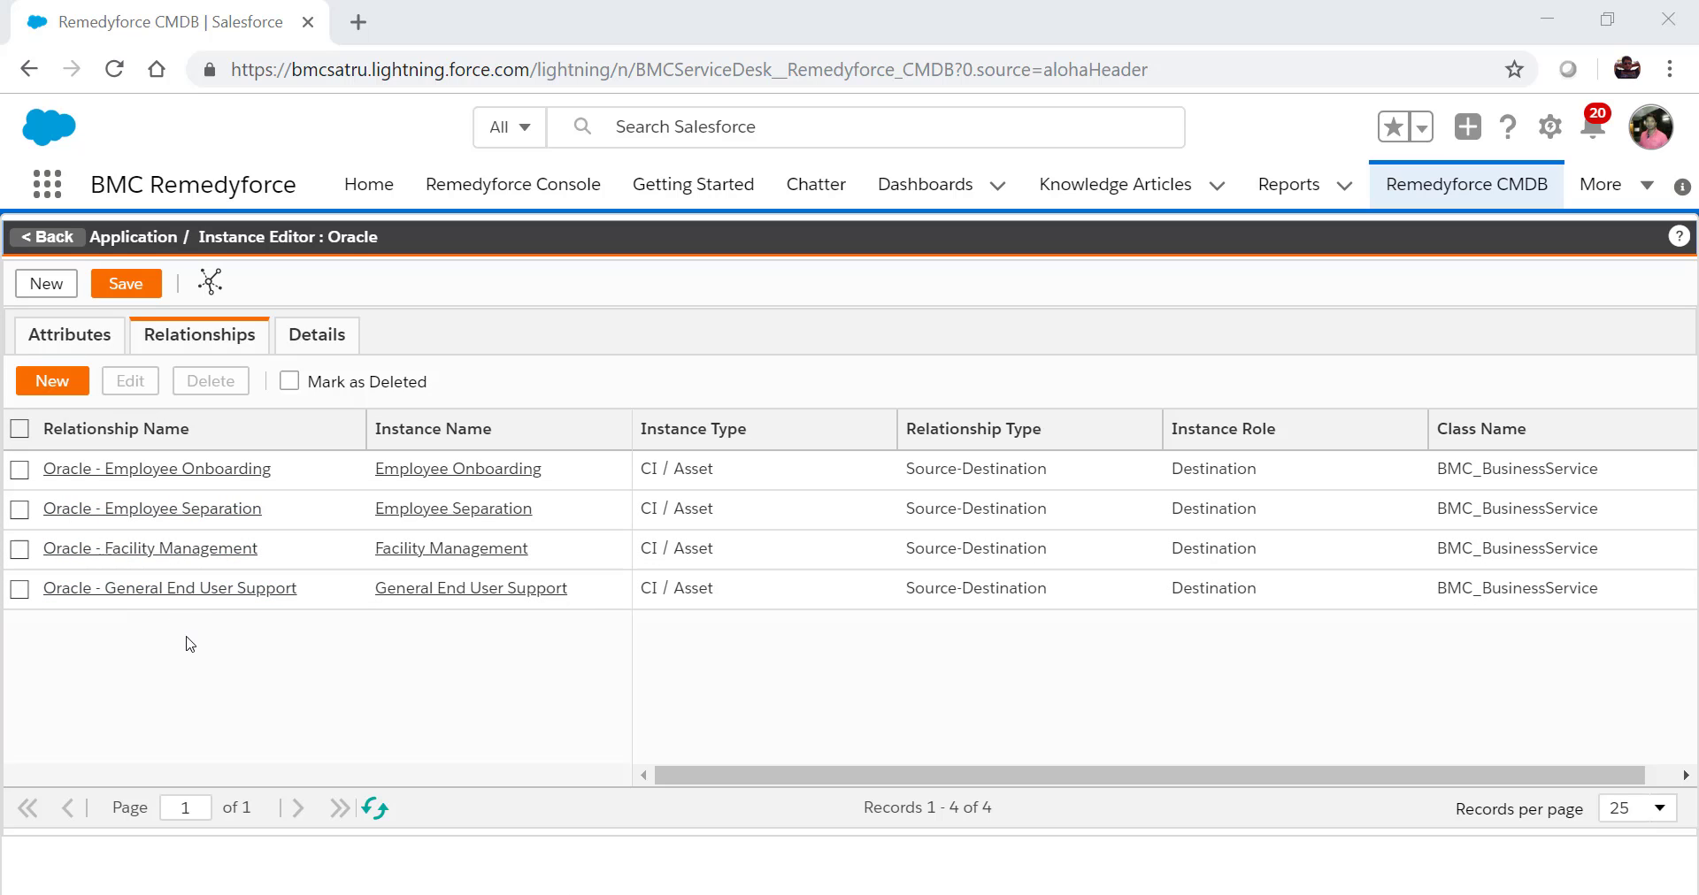
pyautogui.click(126, 283)
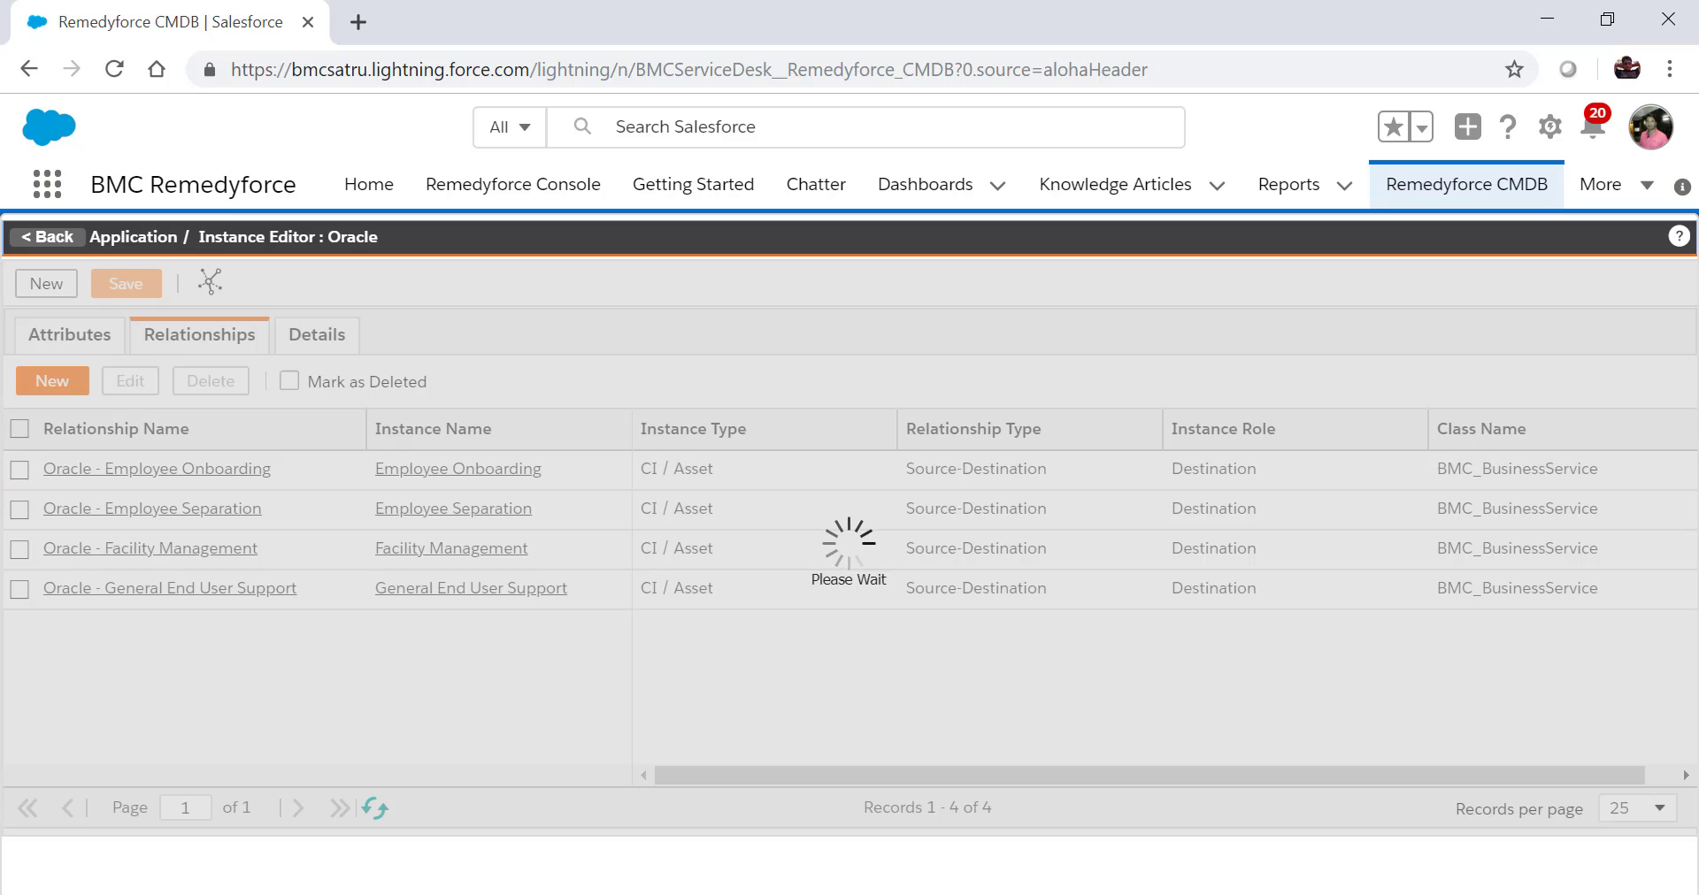
# Reopen Oracle from the instance list and confirm its four Source-Destination relationships remain.
pyautogui.click(68, 336)
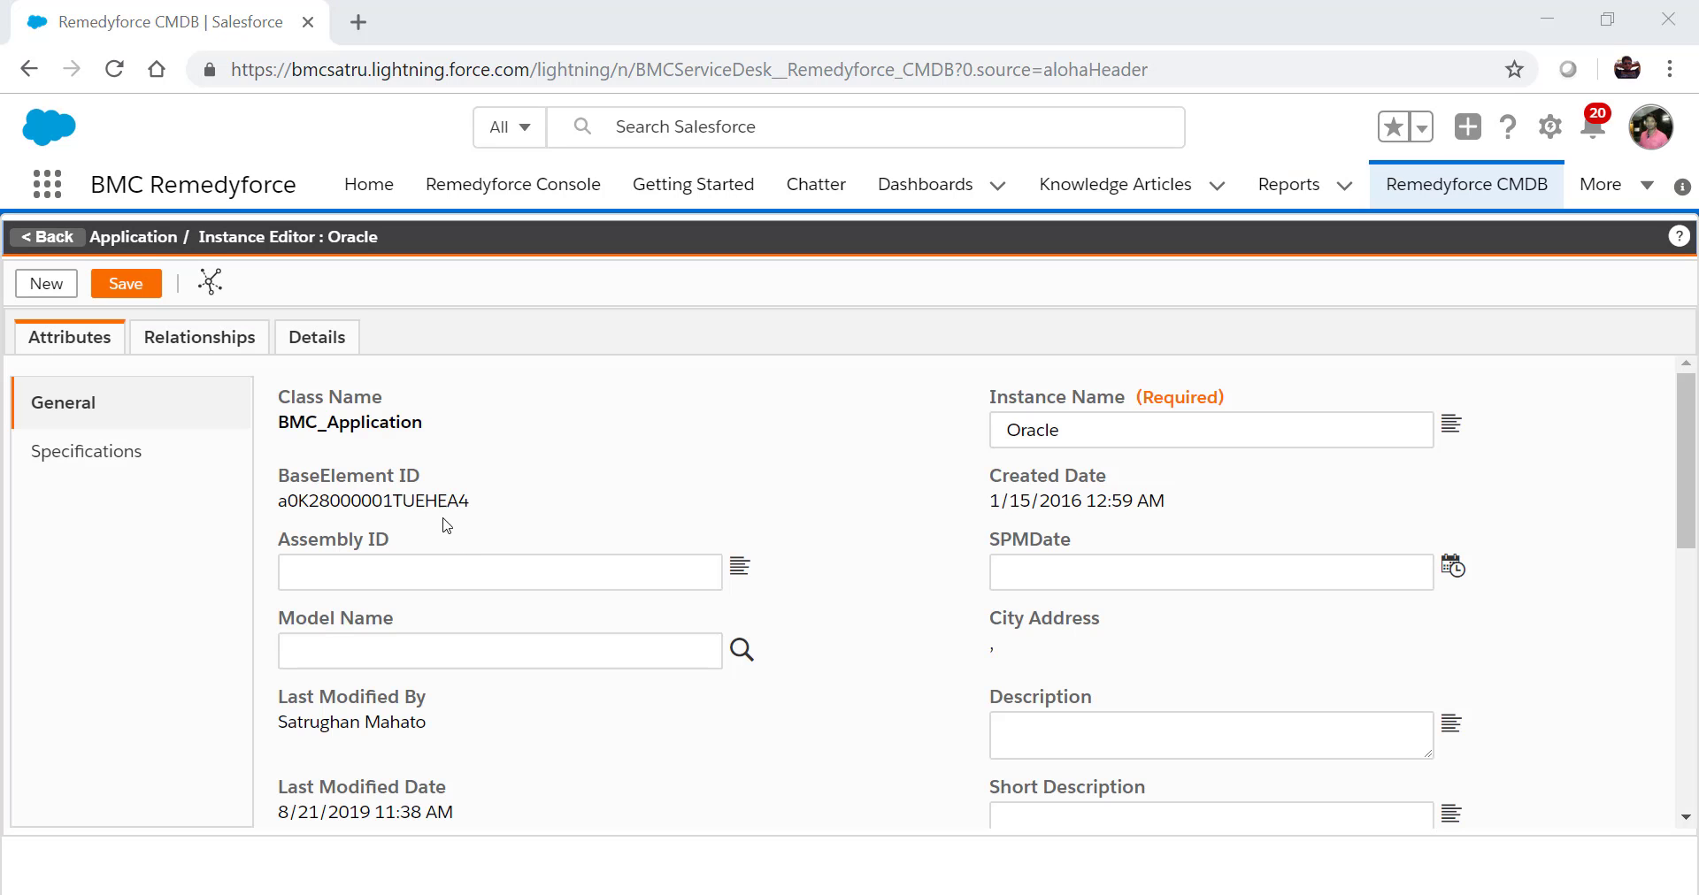
pyautogui.moveTo(1303, 493)
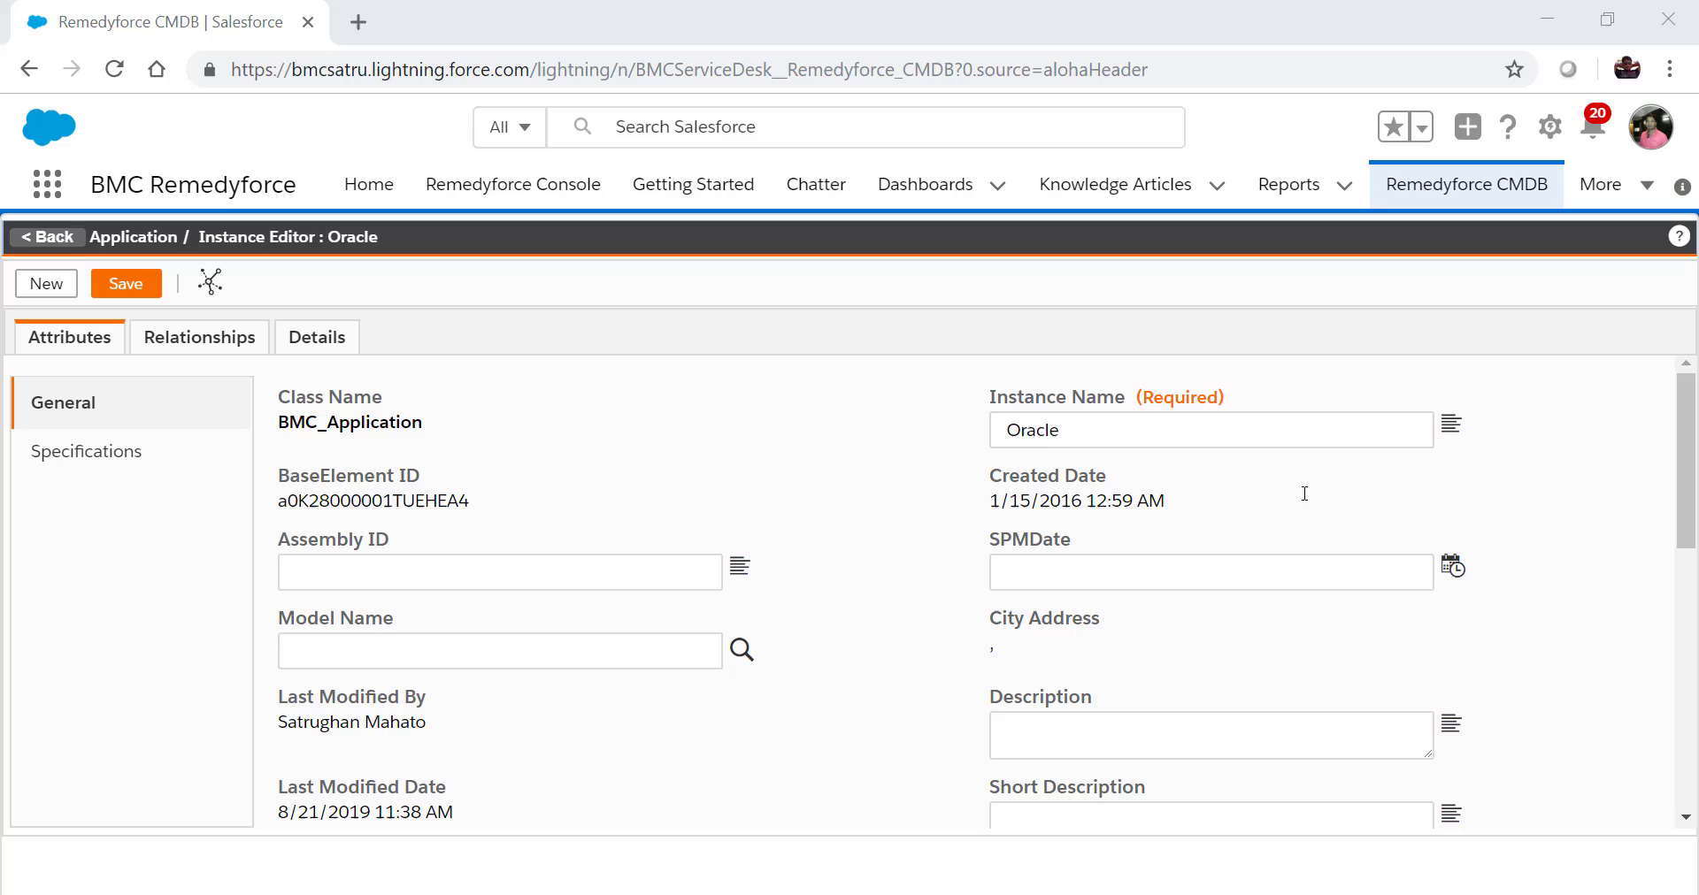
pyautogui.click(44, 237)
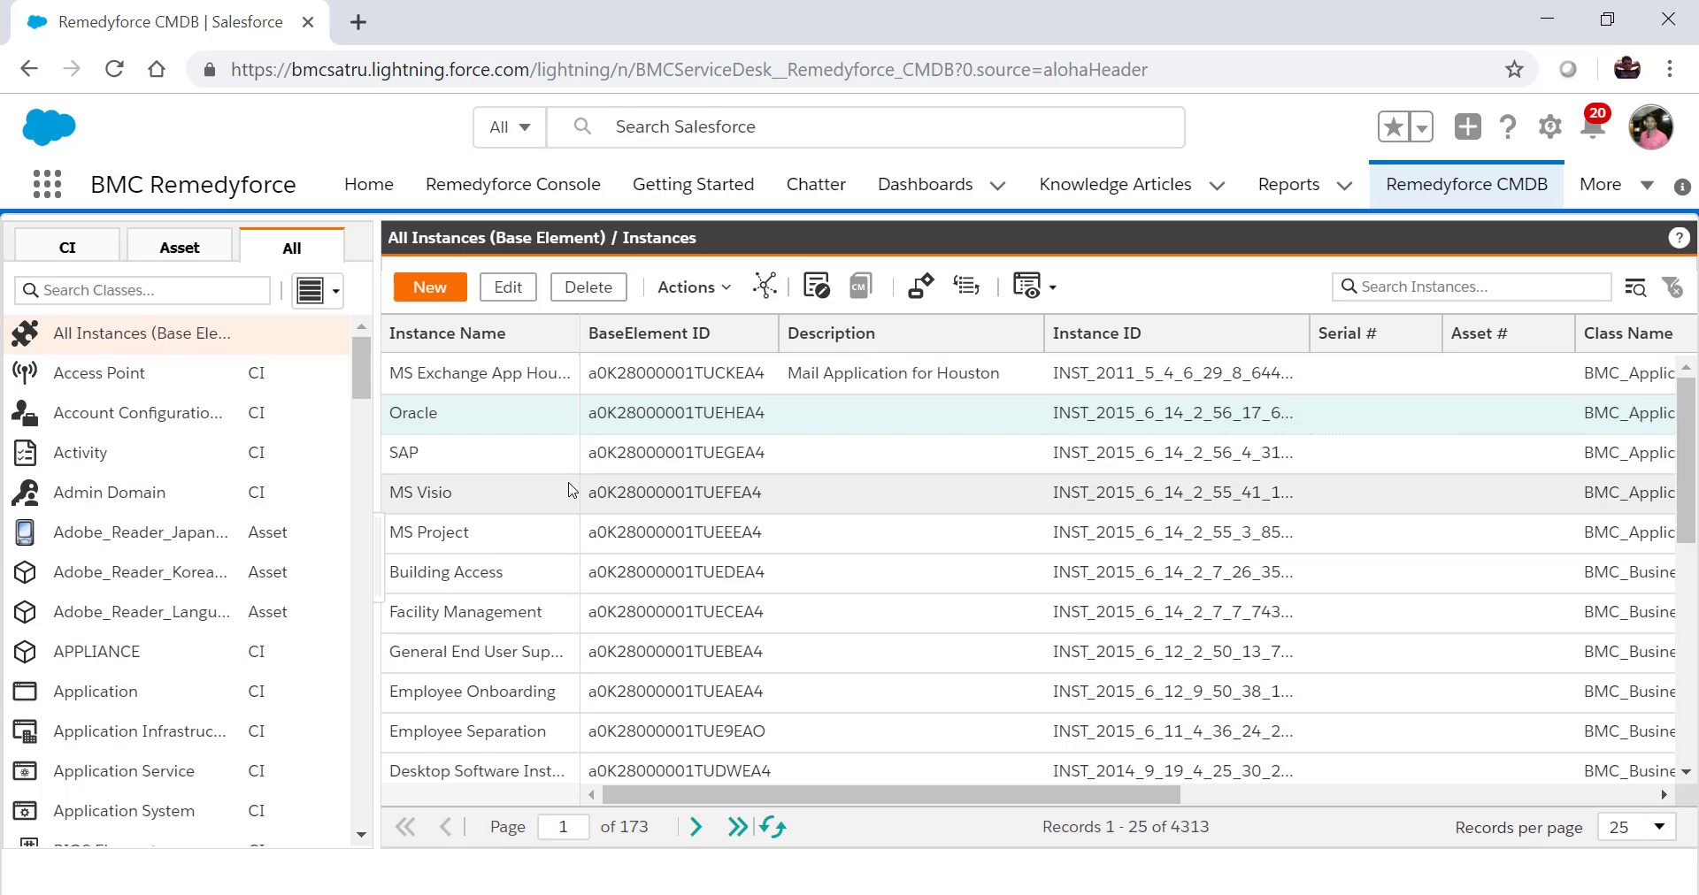
pyautogui.doubleClick(413, 413)
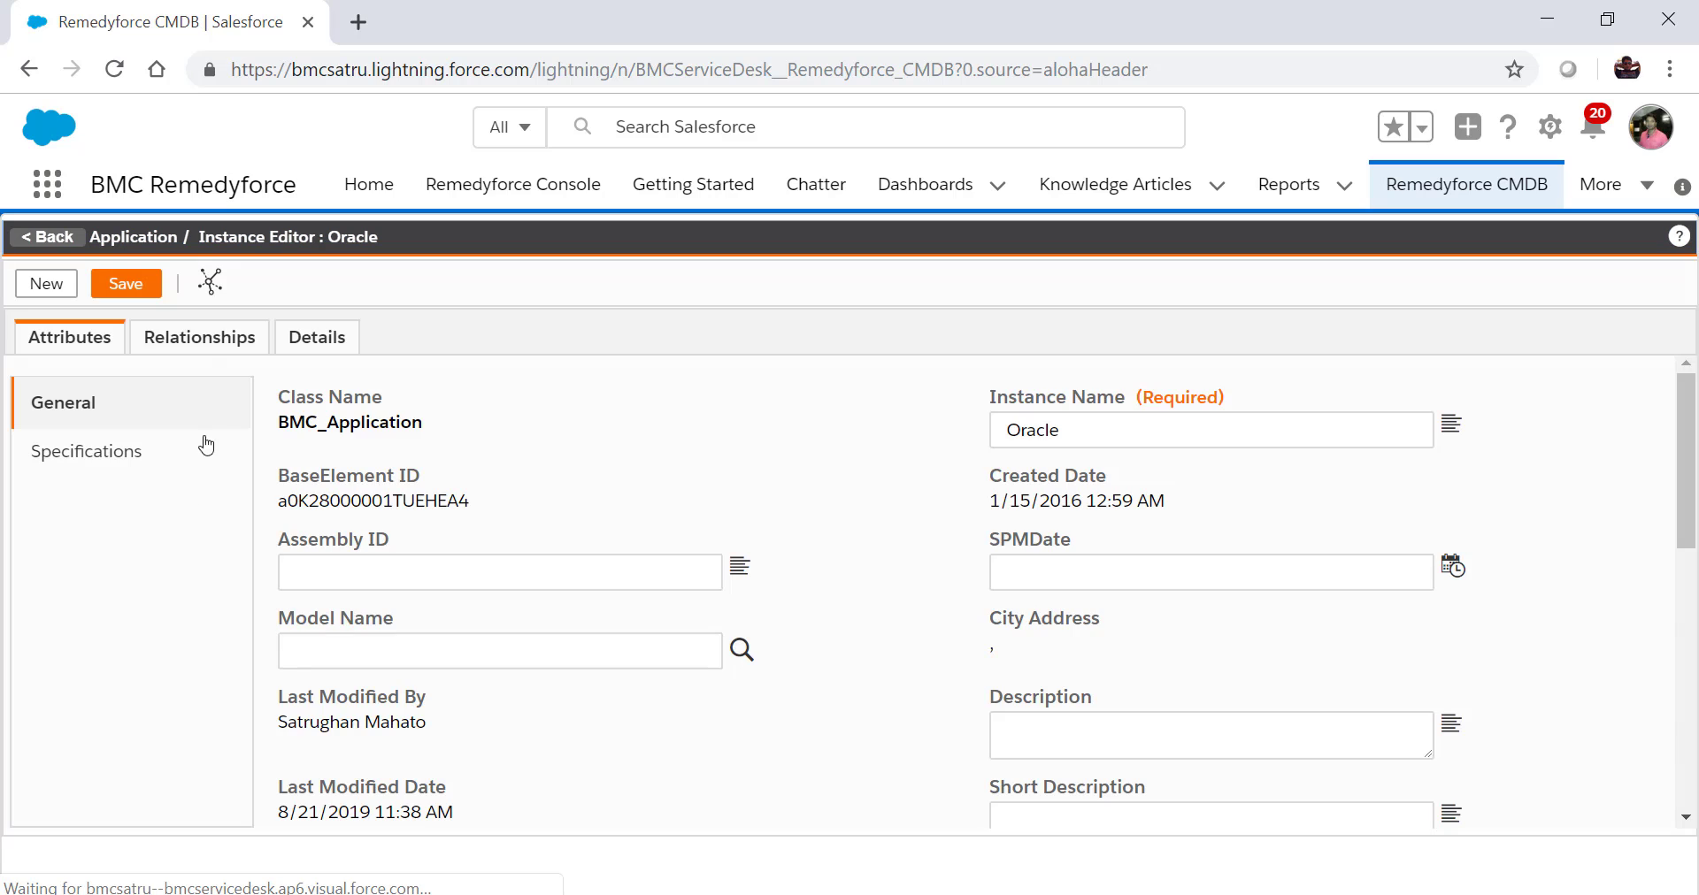
pyautogui.click(199, 335)
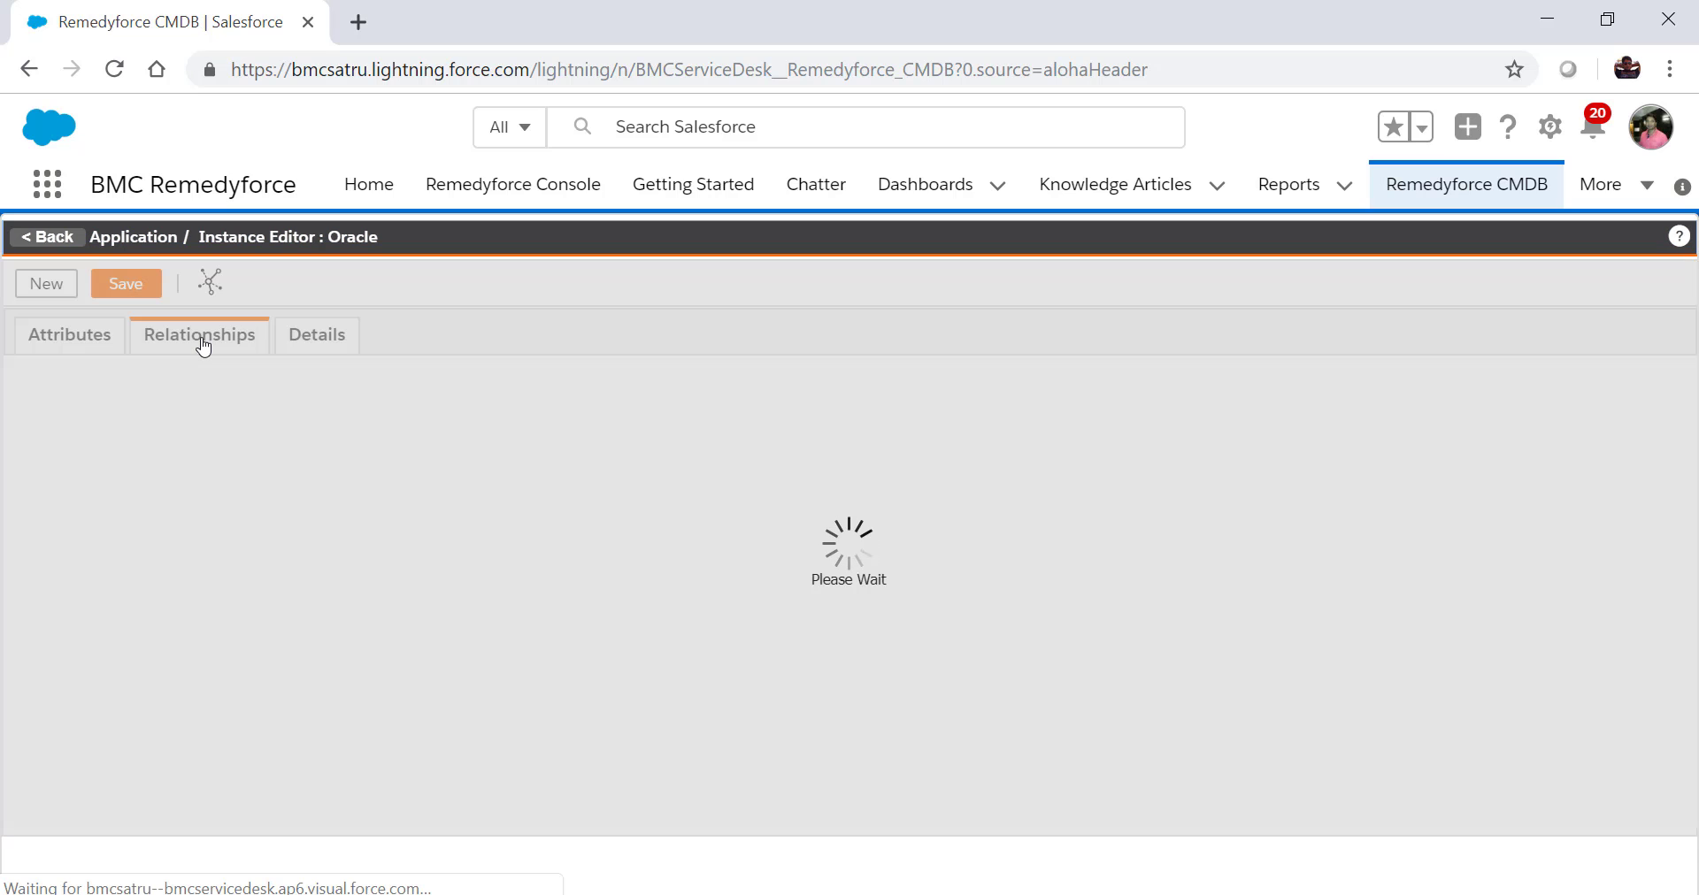
pyautogui.click(199, 334)
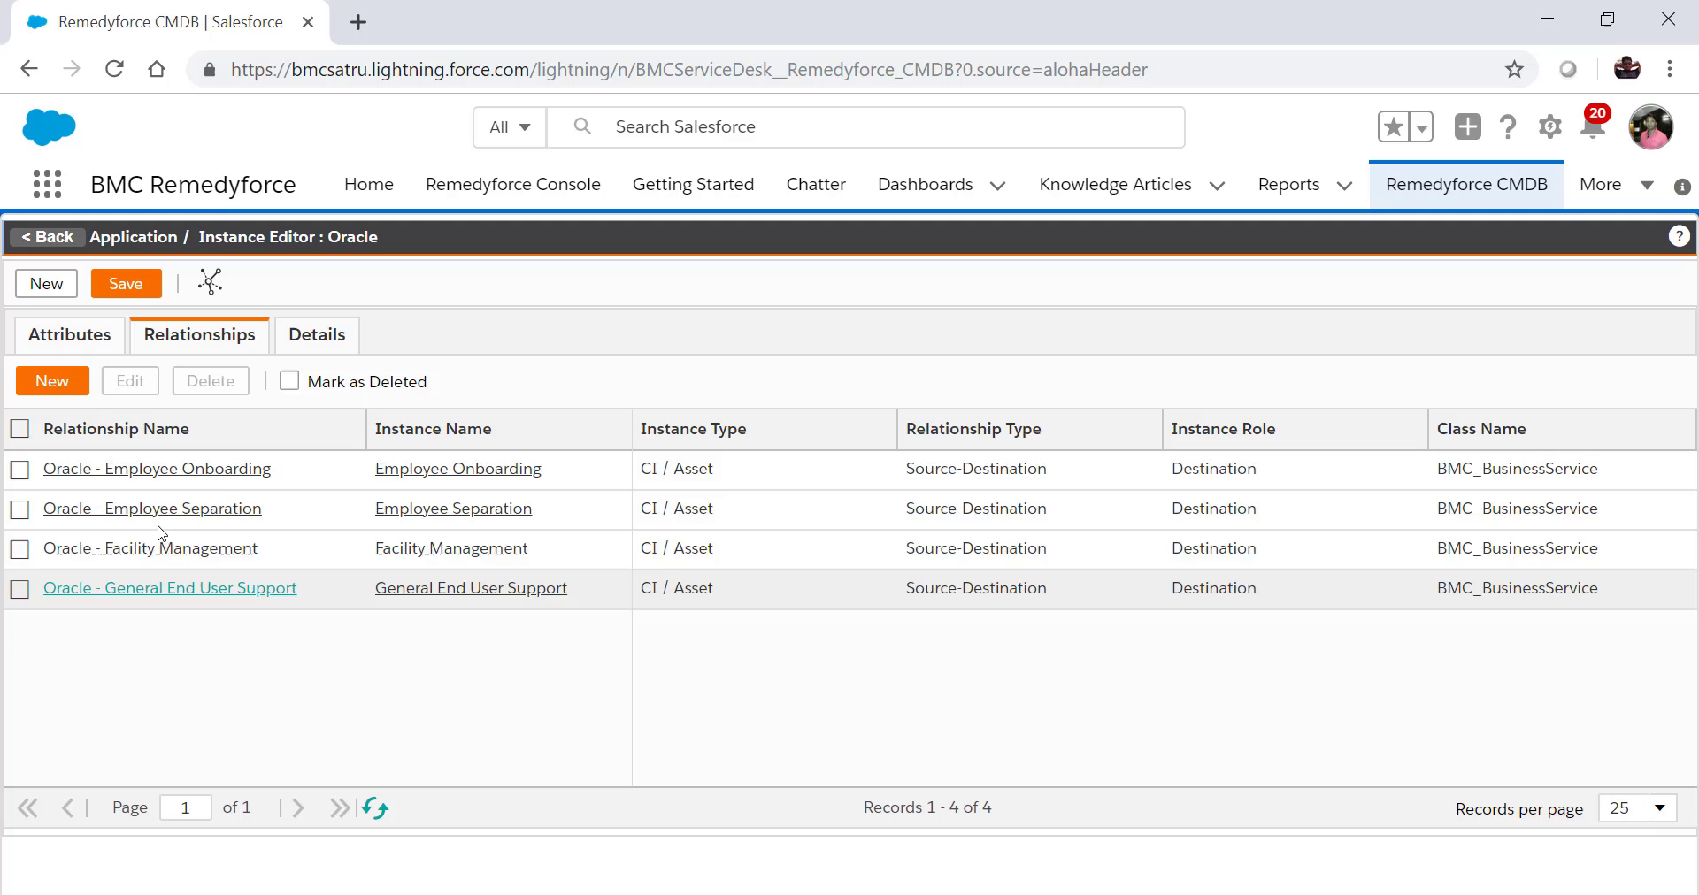